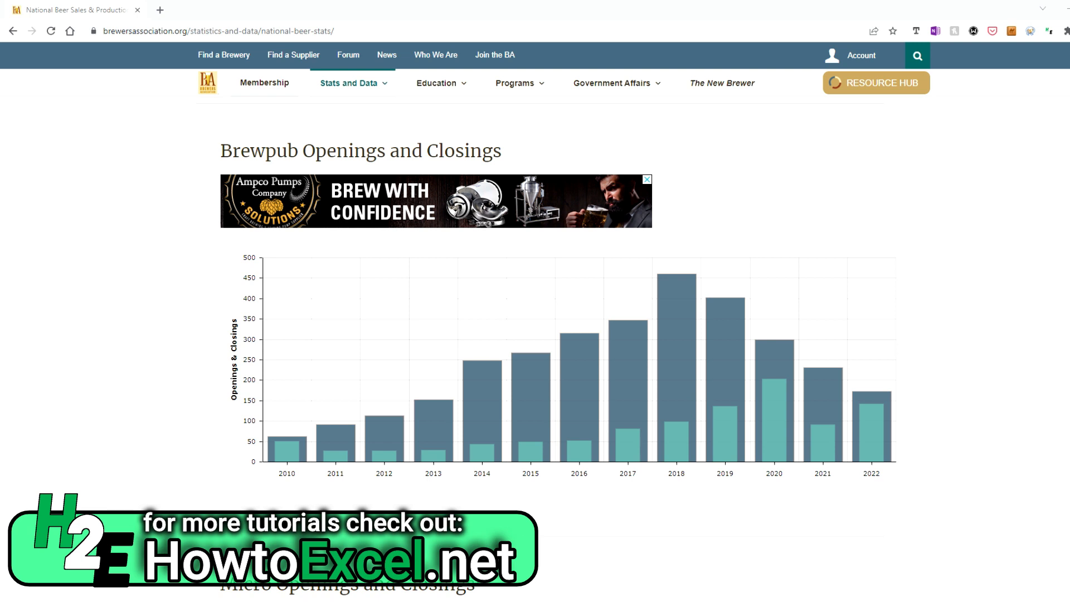
mouse_move(145, 219)
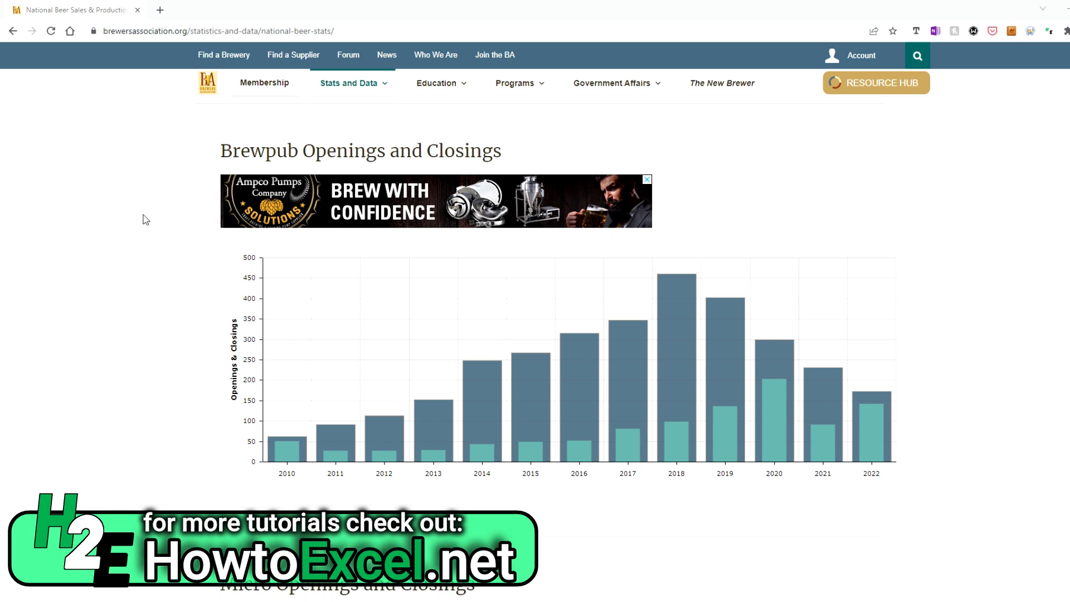
mouse_move(366, 168)
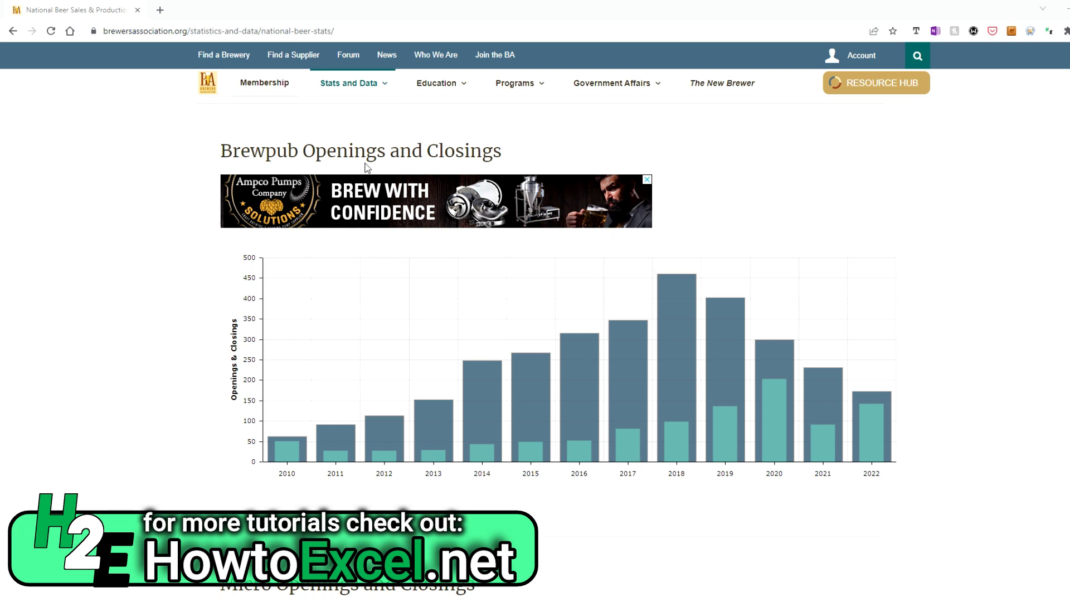
mouse_move(522, 171)
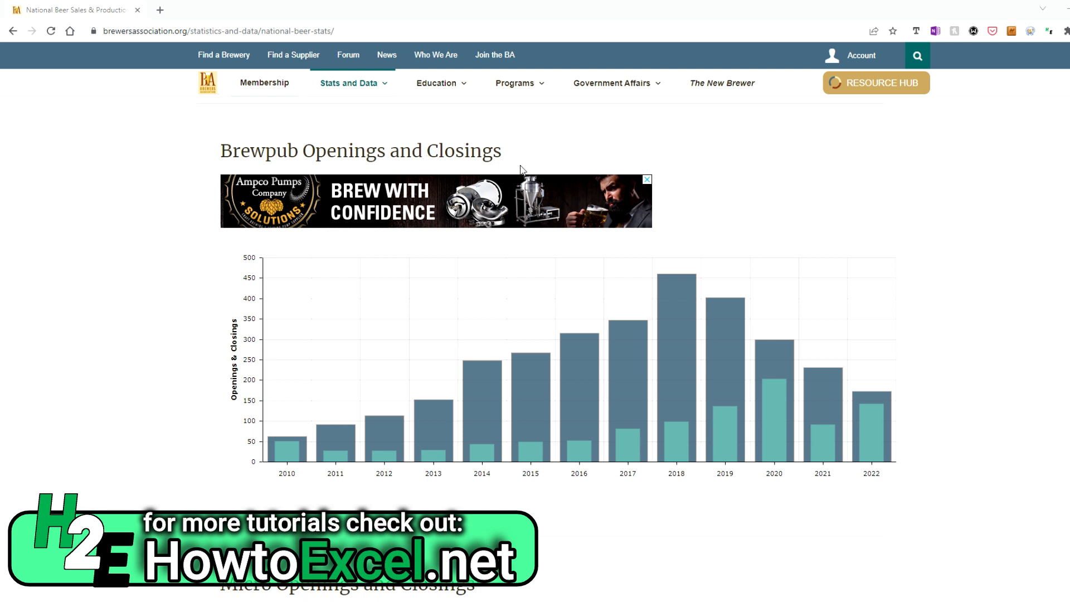
mouse_move(267, 426)
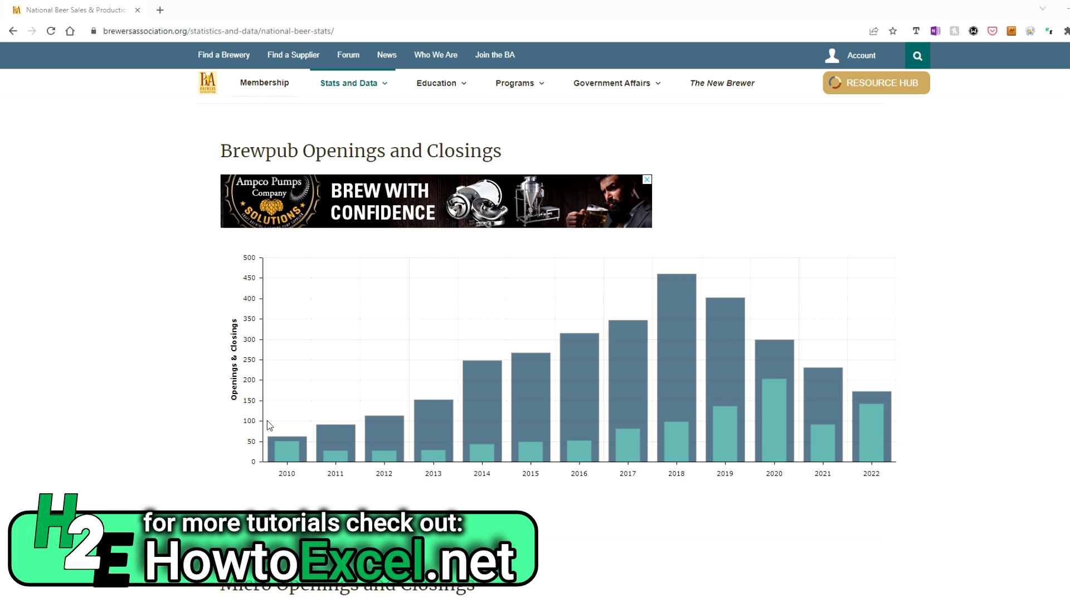
mouse_move(283, 456)
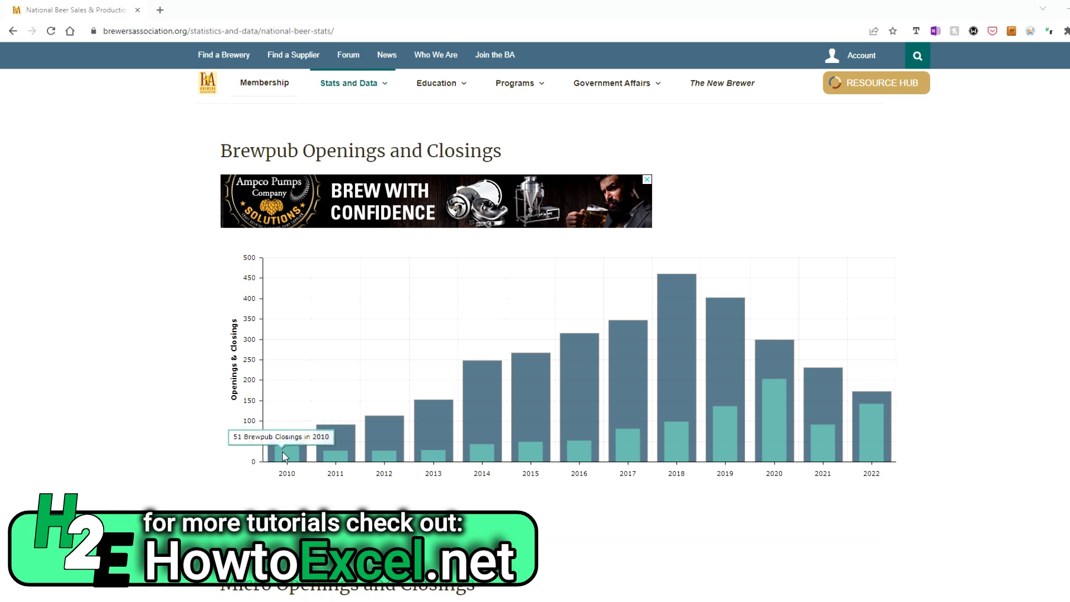
mouse_move(876, 395)
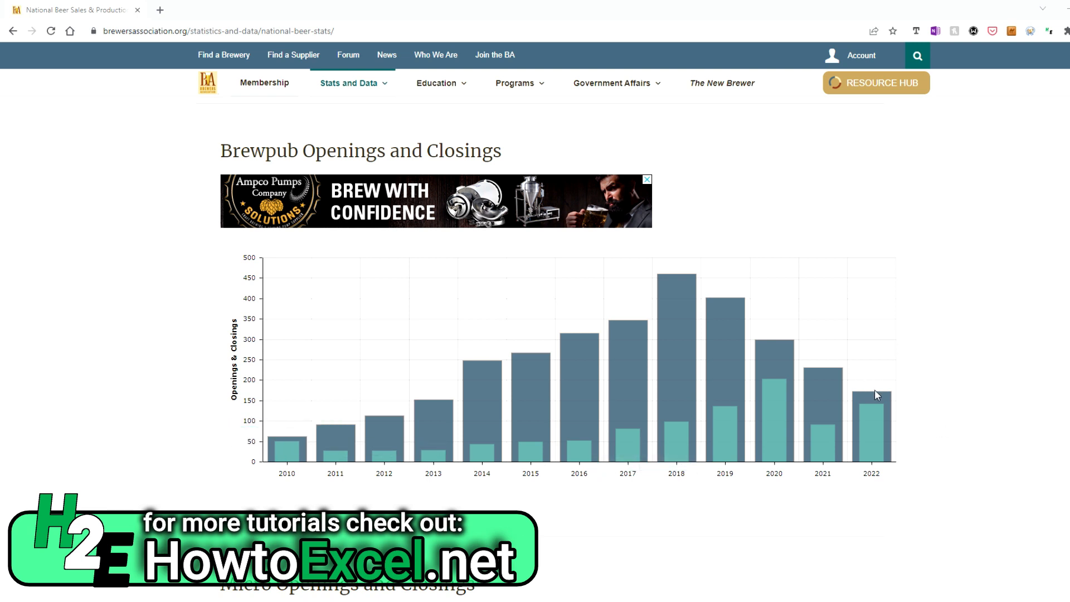
mouse_move(875, 396)
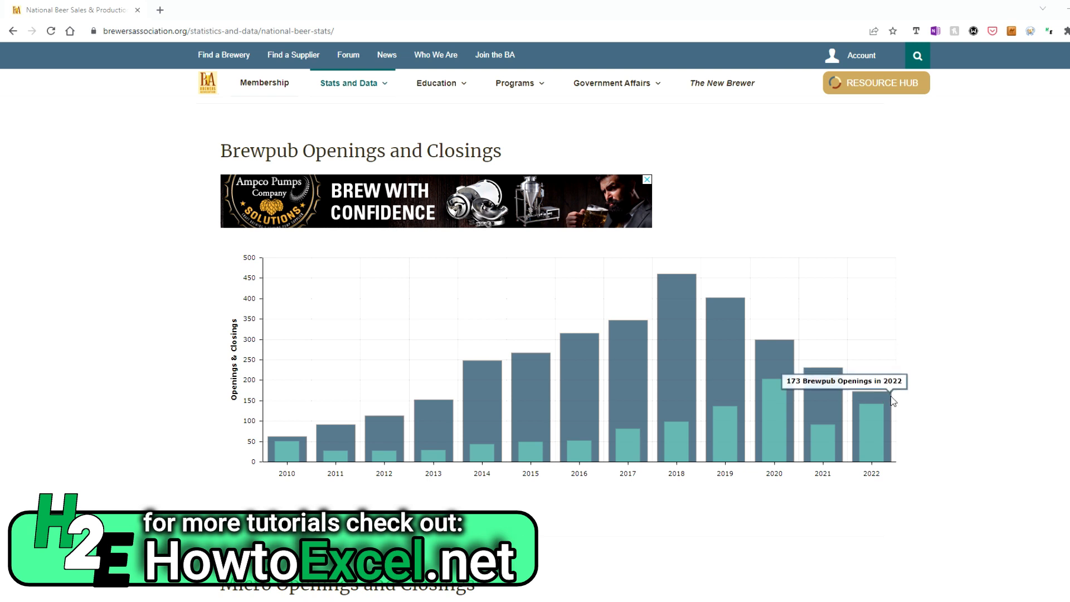
mouse_move(949, 437)
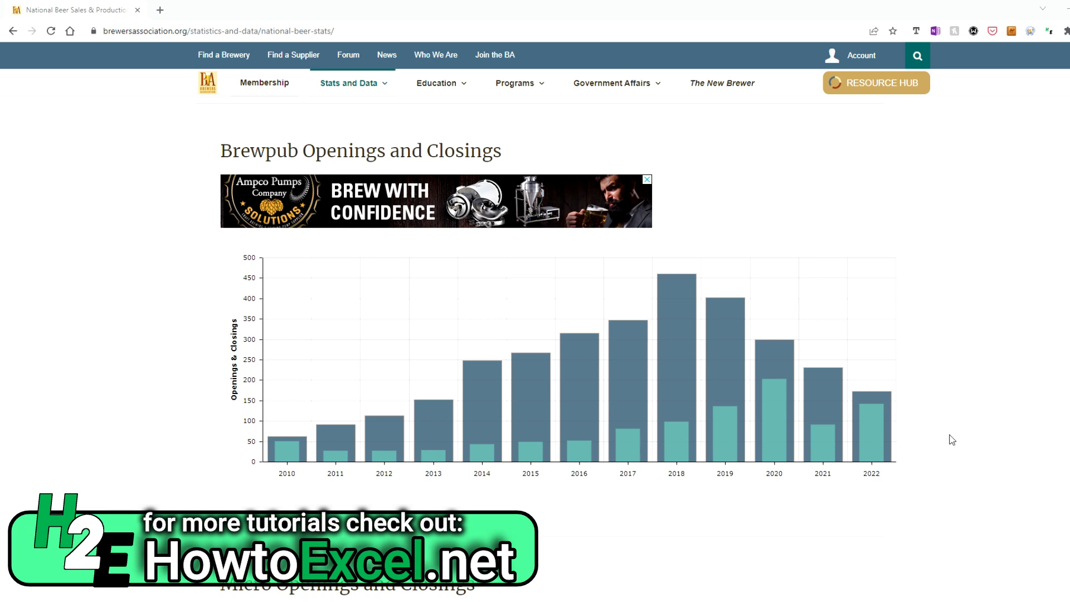
mouse_move(555, 7)
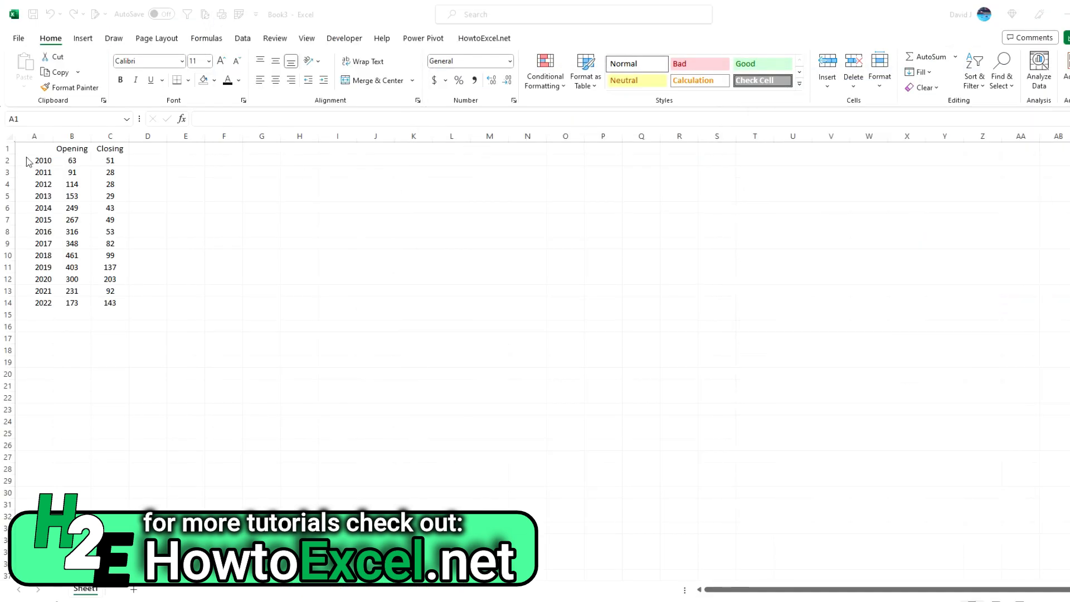
Insert a 2-D Clustered Column chart from the Opening and Closing data table.
left_click(34, 148)
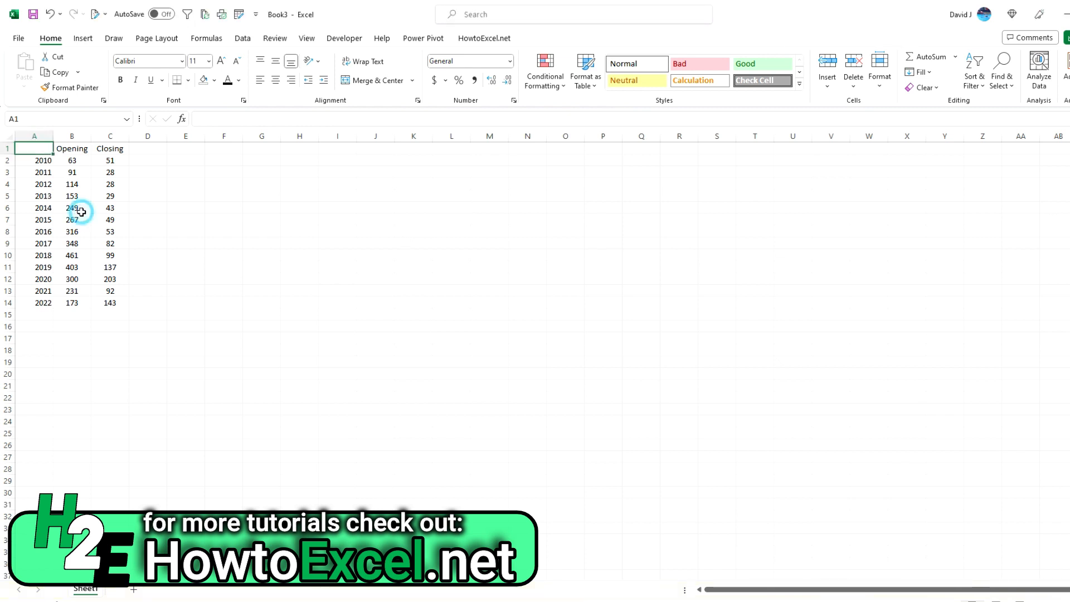
left_click(70, 183)
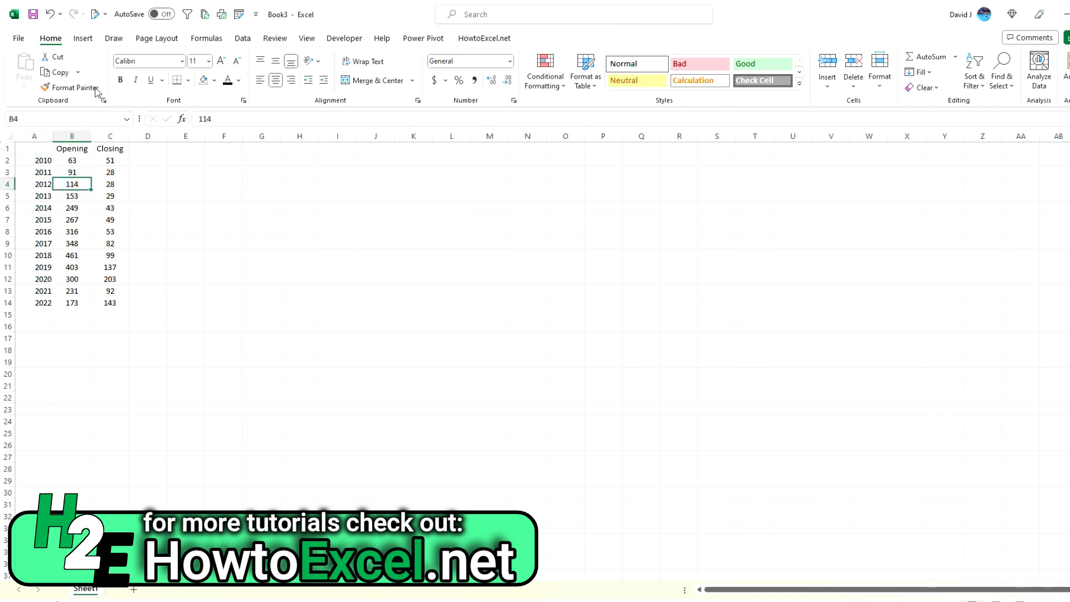
left_click(82, 37)
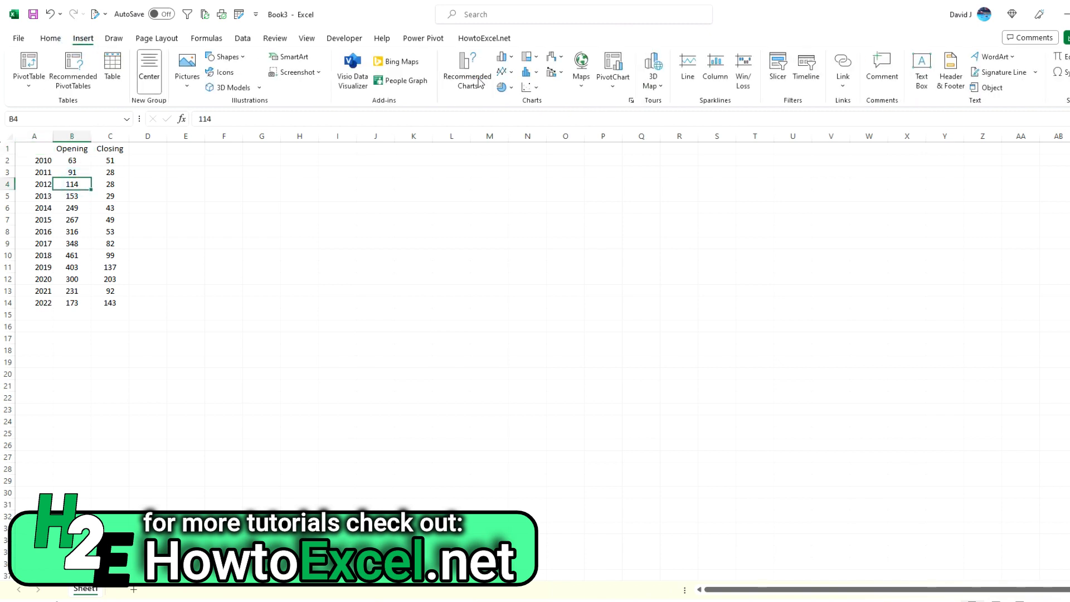
left_click(502, 56)
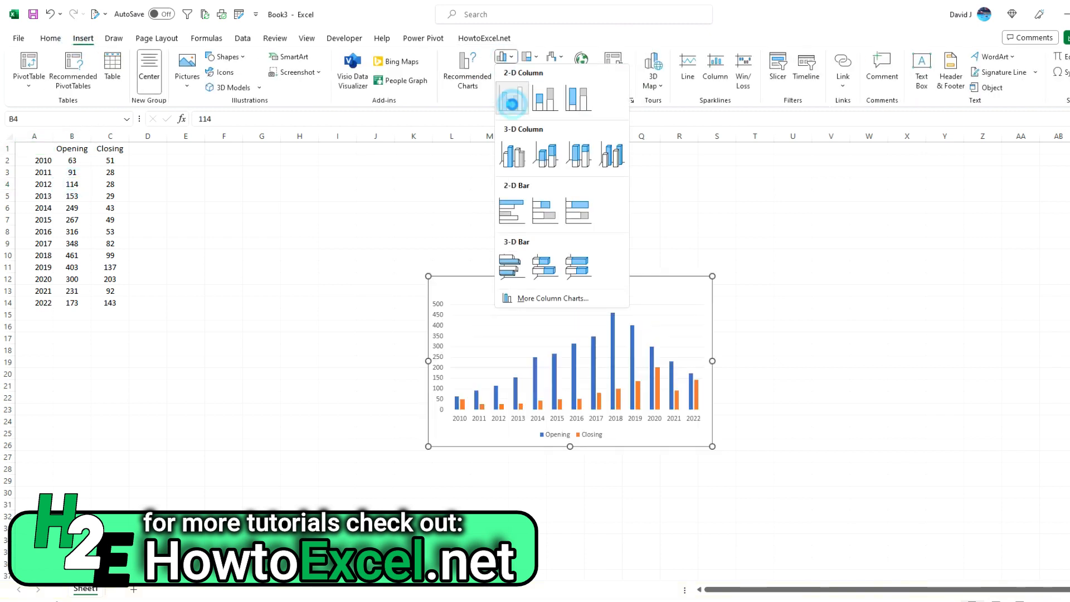
left_click(512, 100)
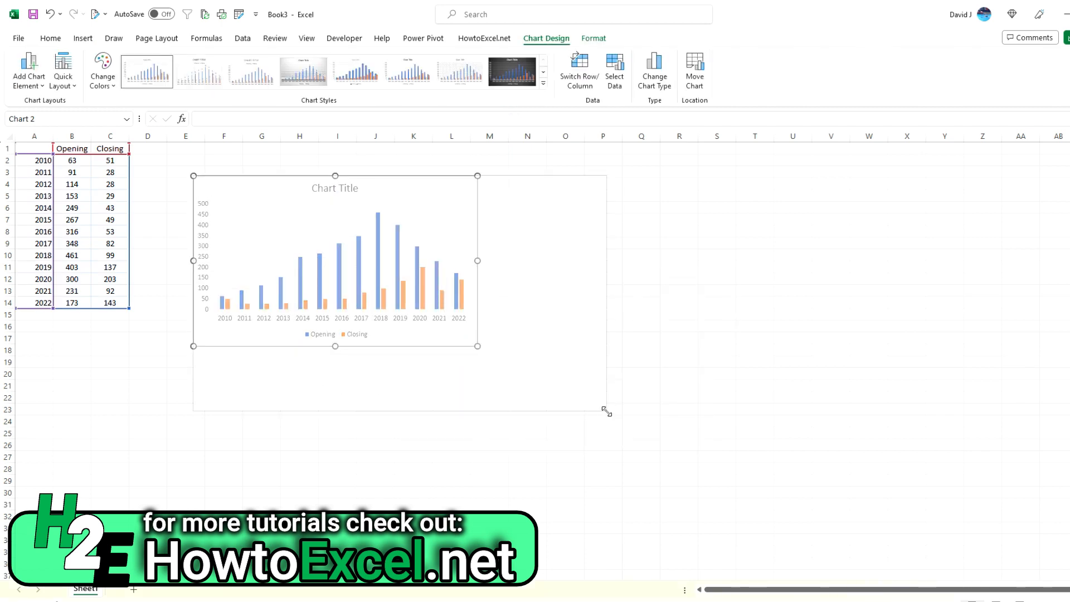
Change the chart to a Combo type with the Closing series on the secondary axis.
right_click(461, 326)
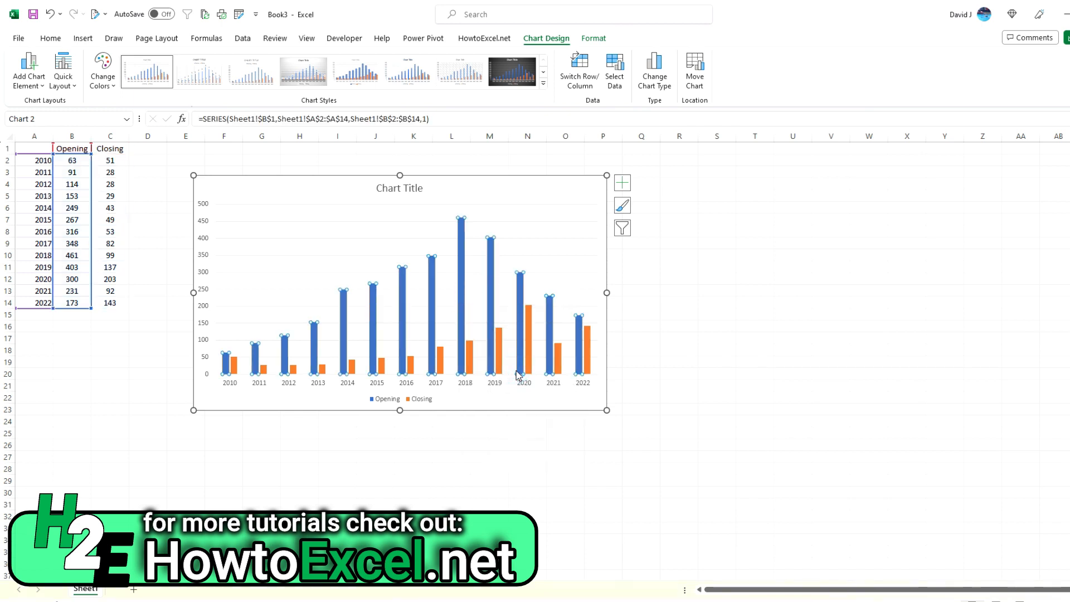
left_click(653, 70)
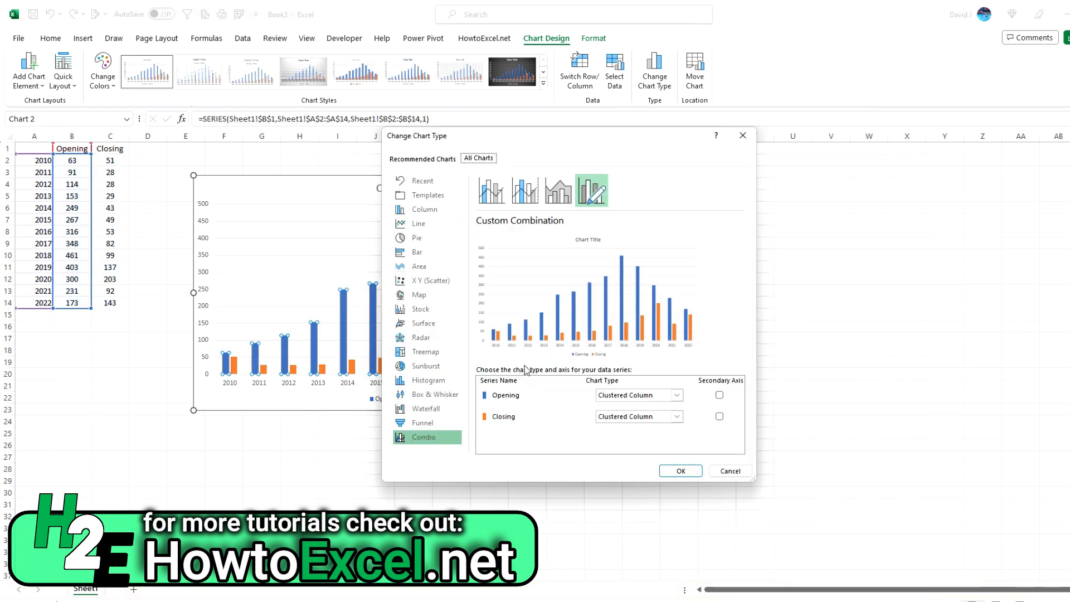
left_click(718, 417)
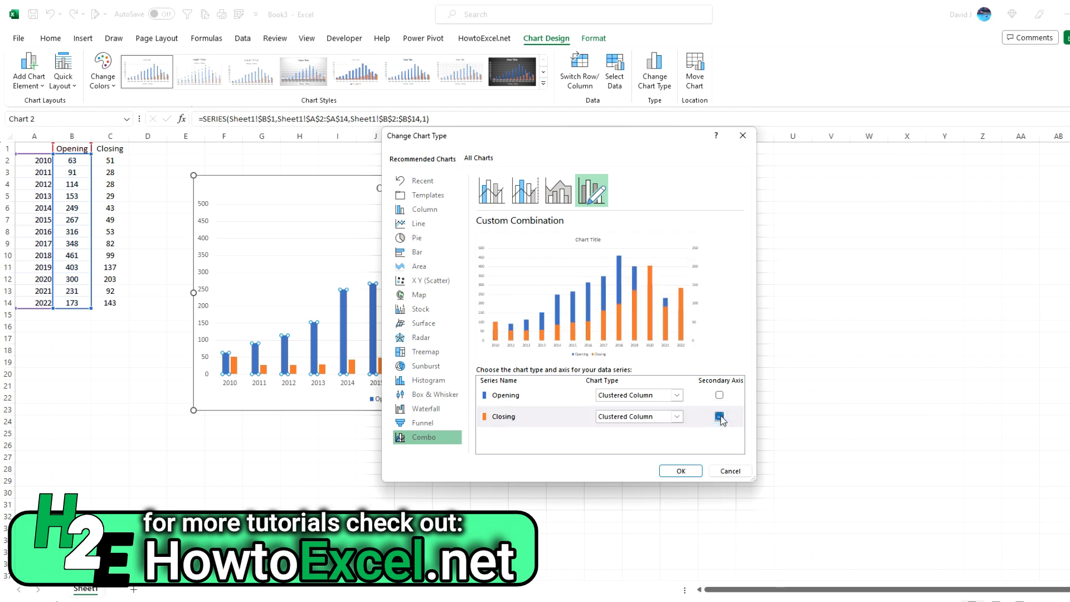
left_click(719, 416)
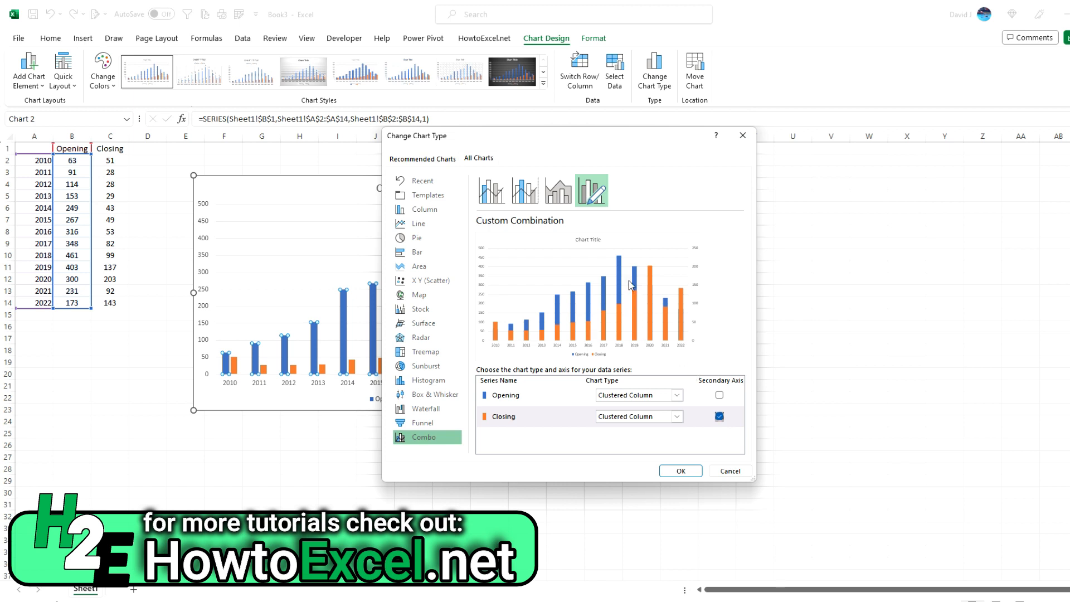
mouse_move(635, 312)
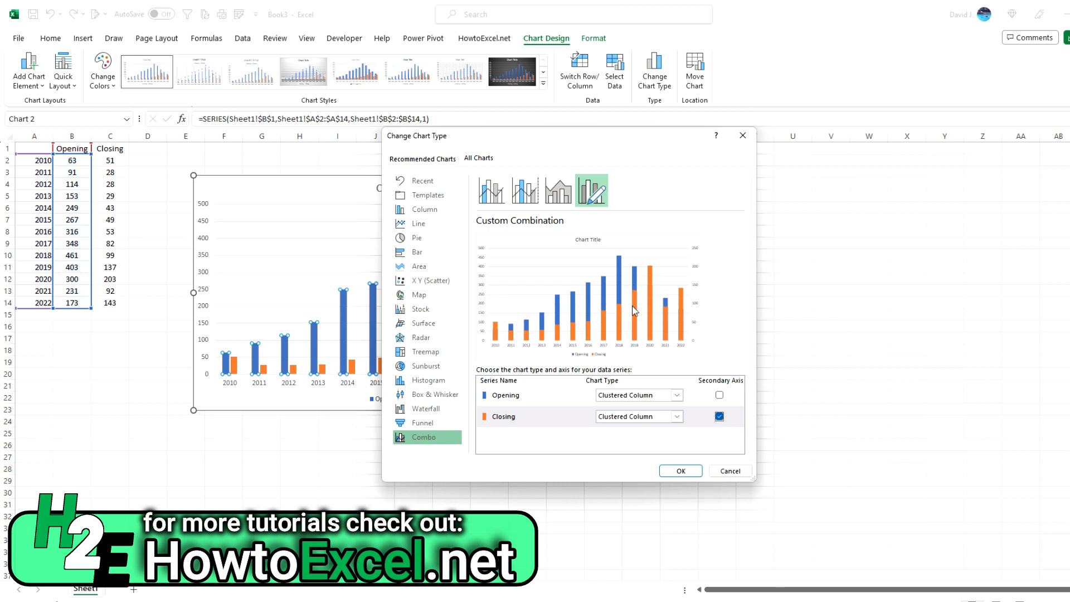
mouse_move(638, 335)
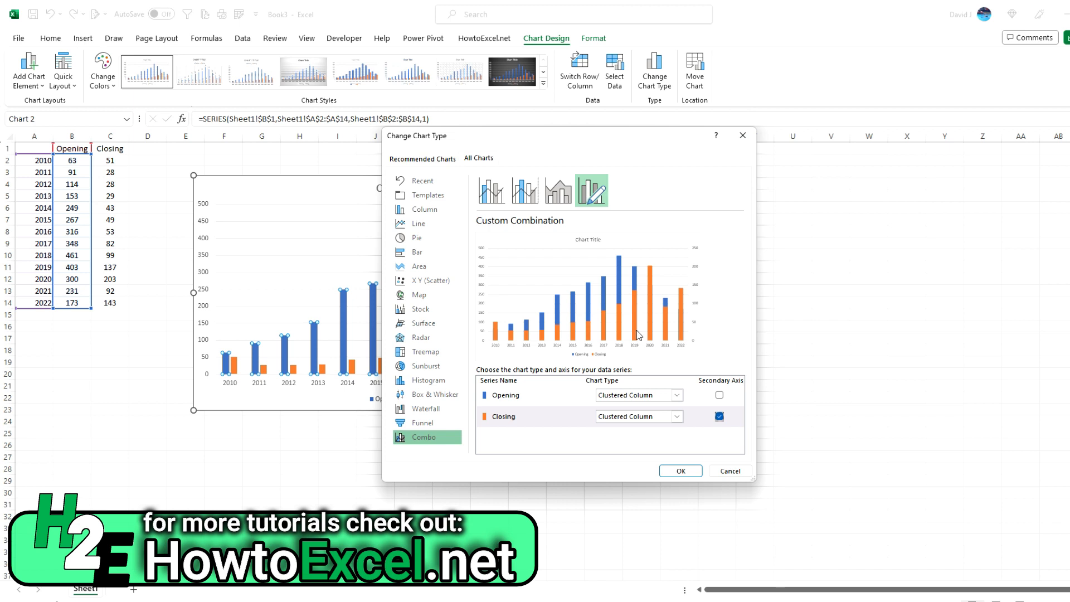
mouse_move(636, 307)
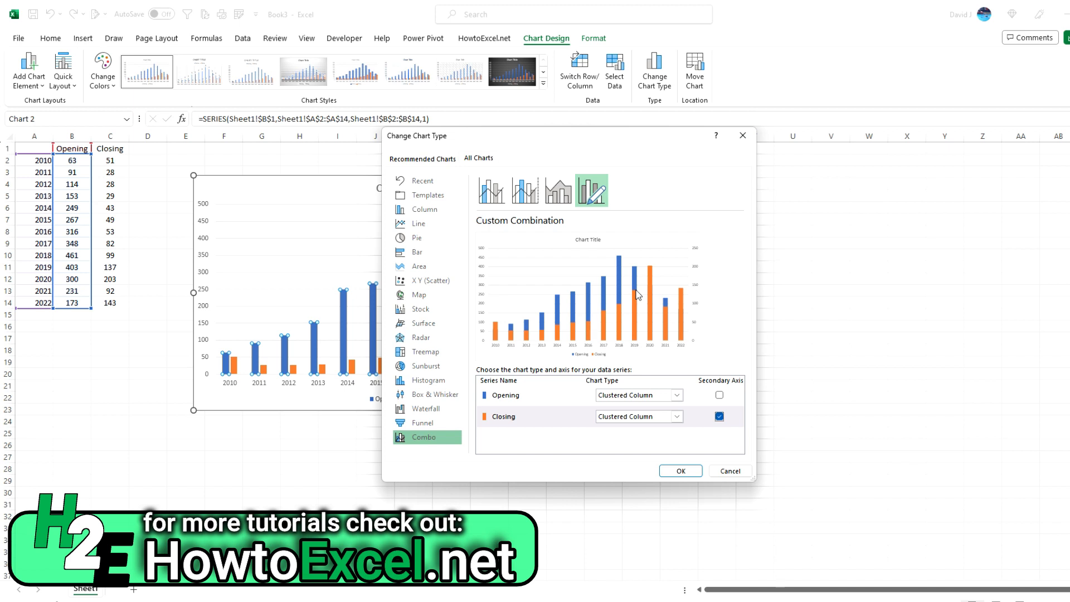
left_click(680, 471)
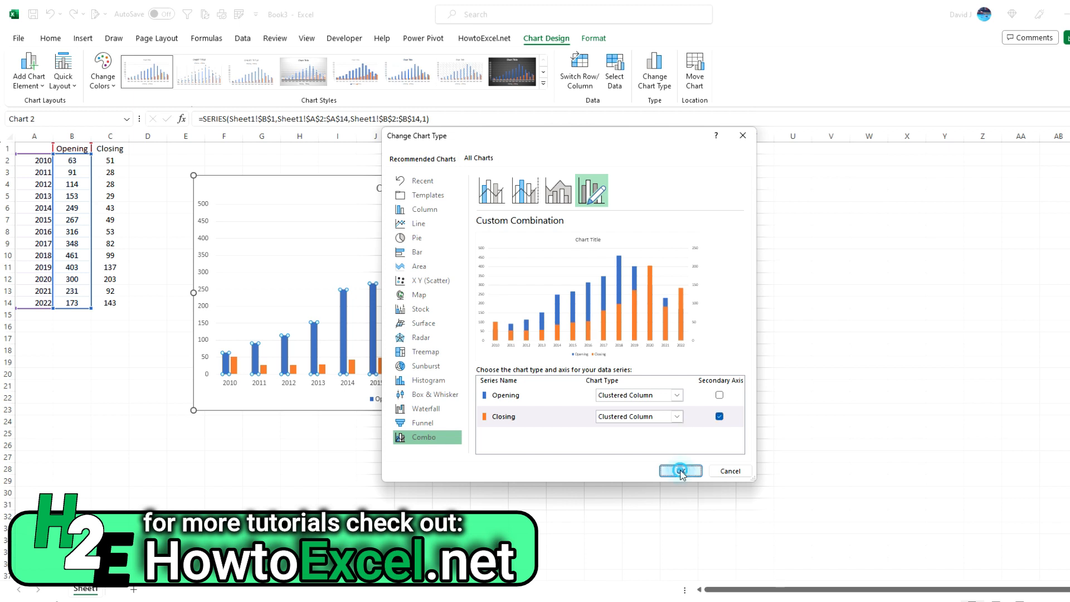
left_click(679, 470)
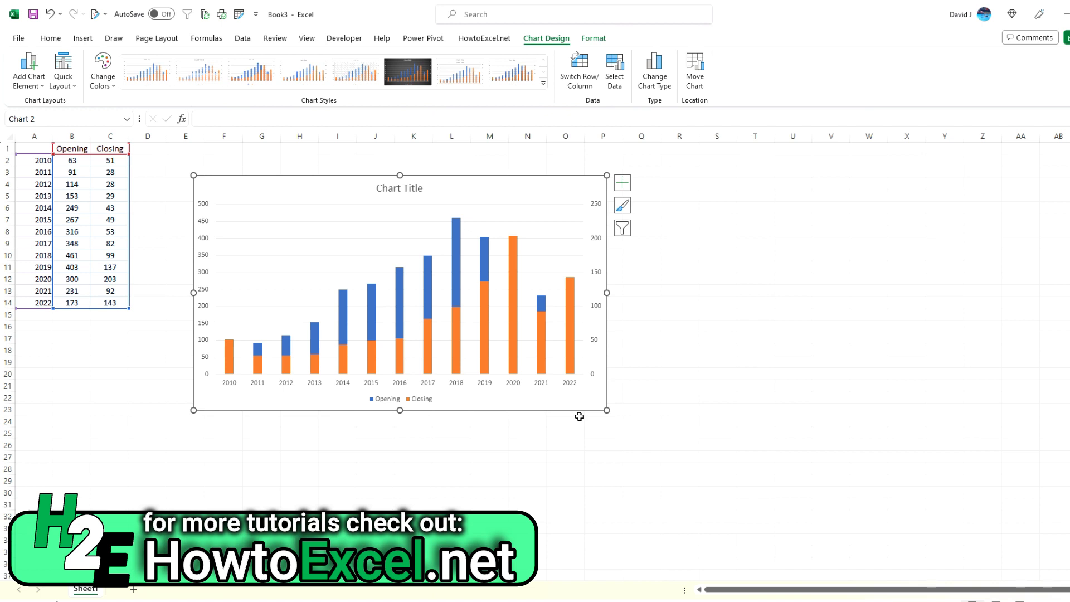
mouse_move(207, 210)
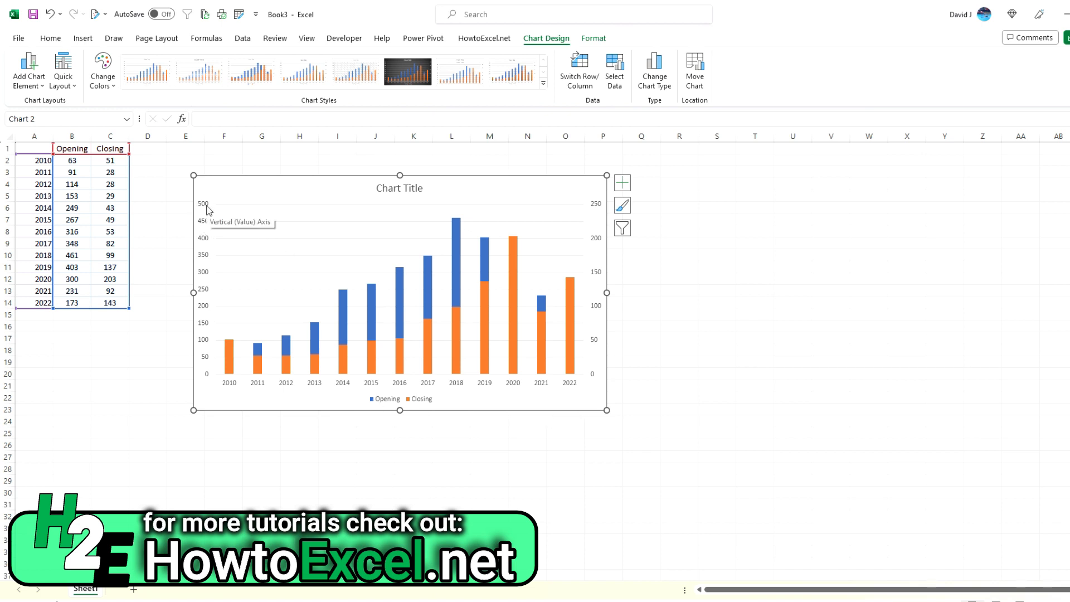
mouse_move(580, 217)
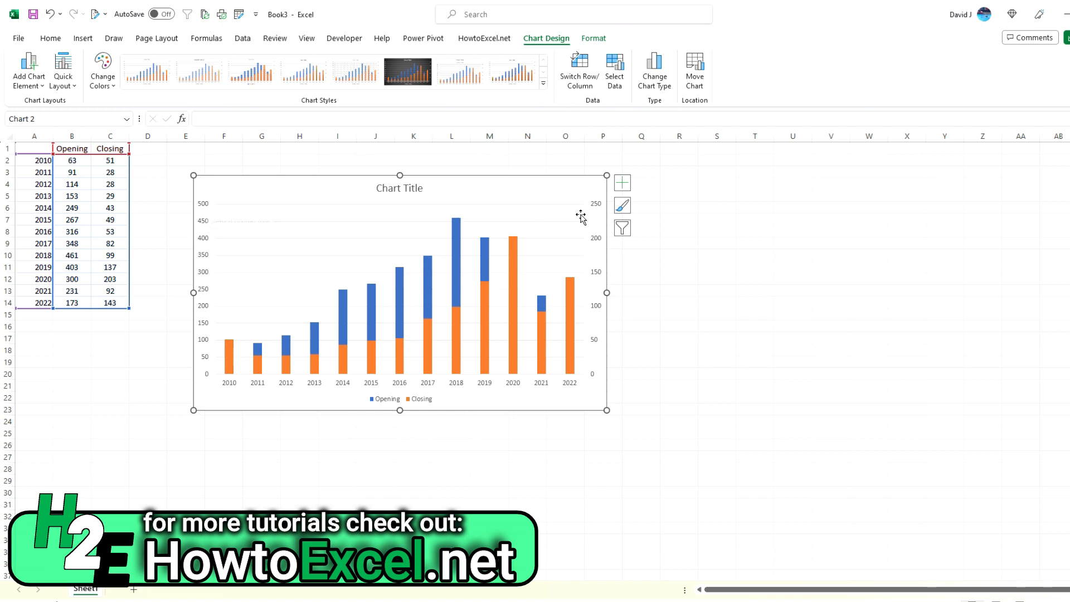
mouse_move(600, 207)
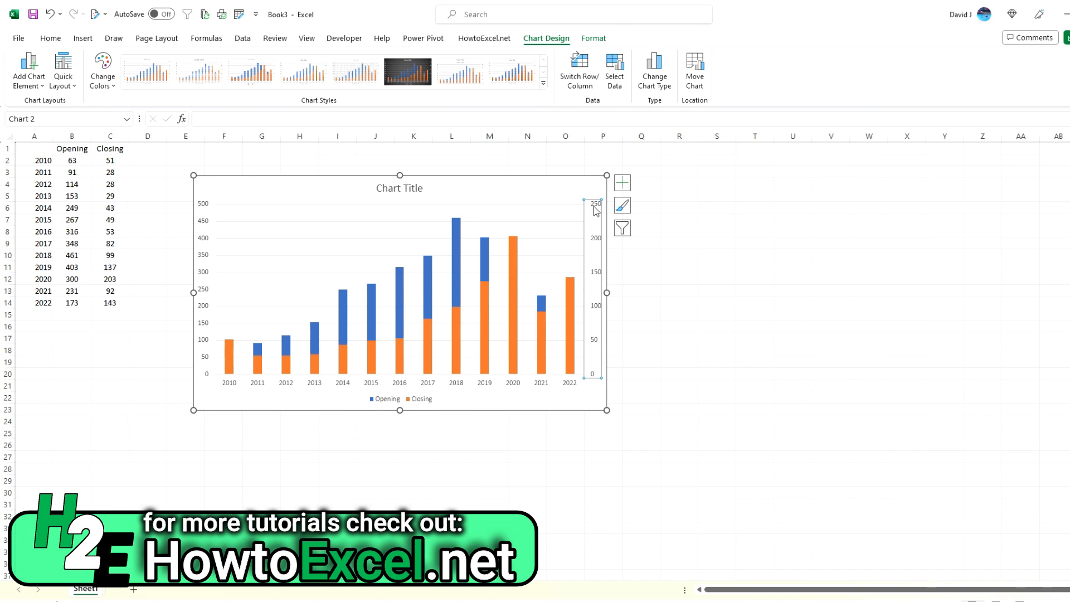
Open Format Axis for the secondary vertical axis, showing its 0–250 bounds.
right_click(594, 207)
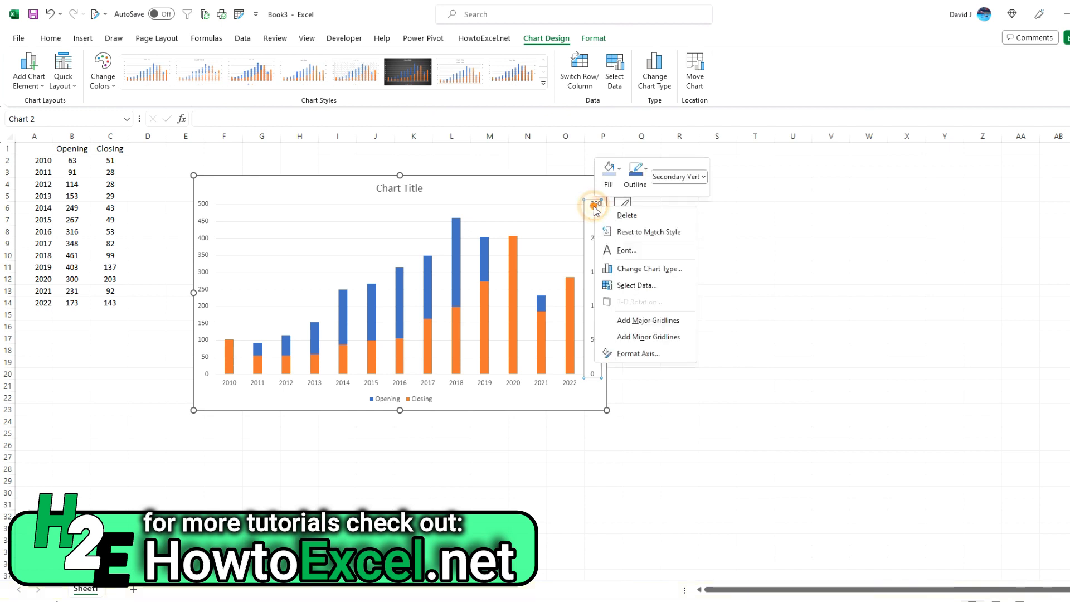
left_click(636, 353)
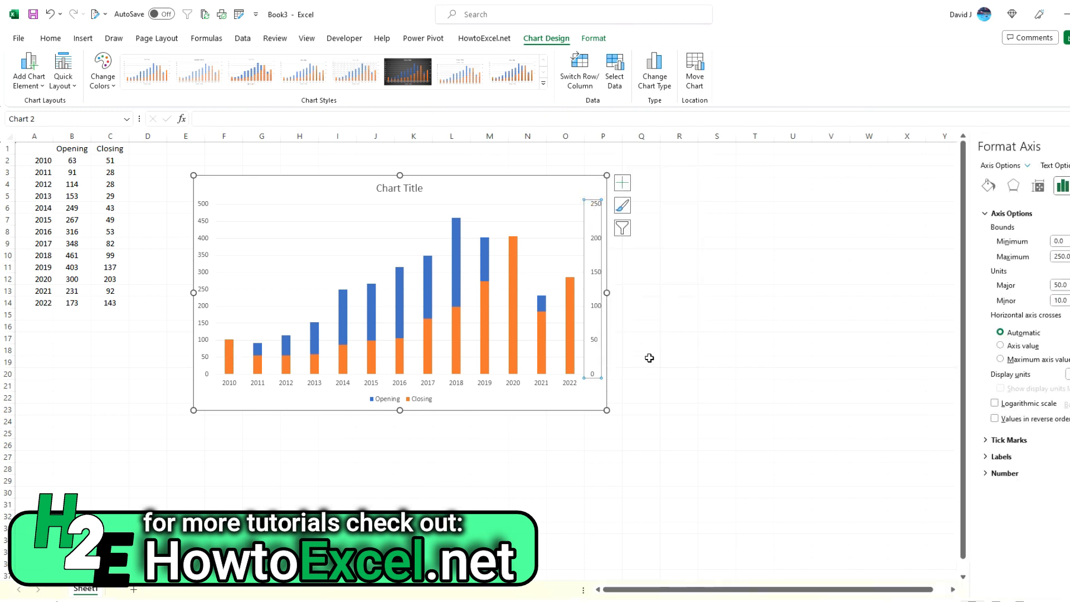
mouse_move(1050, 268)
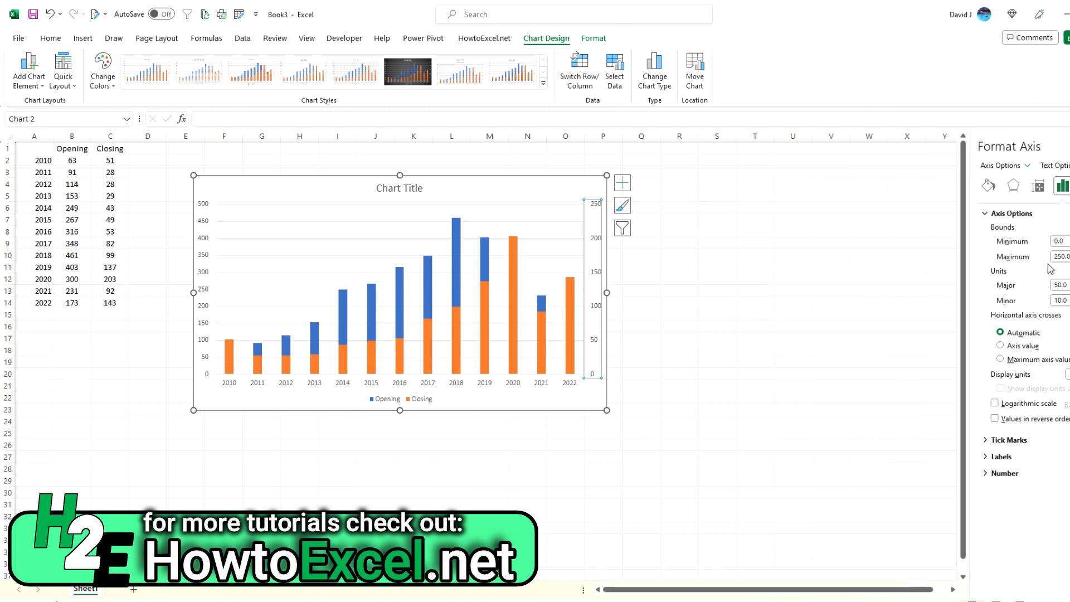
mouse_move(407, 215)
type("500")
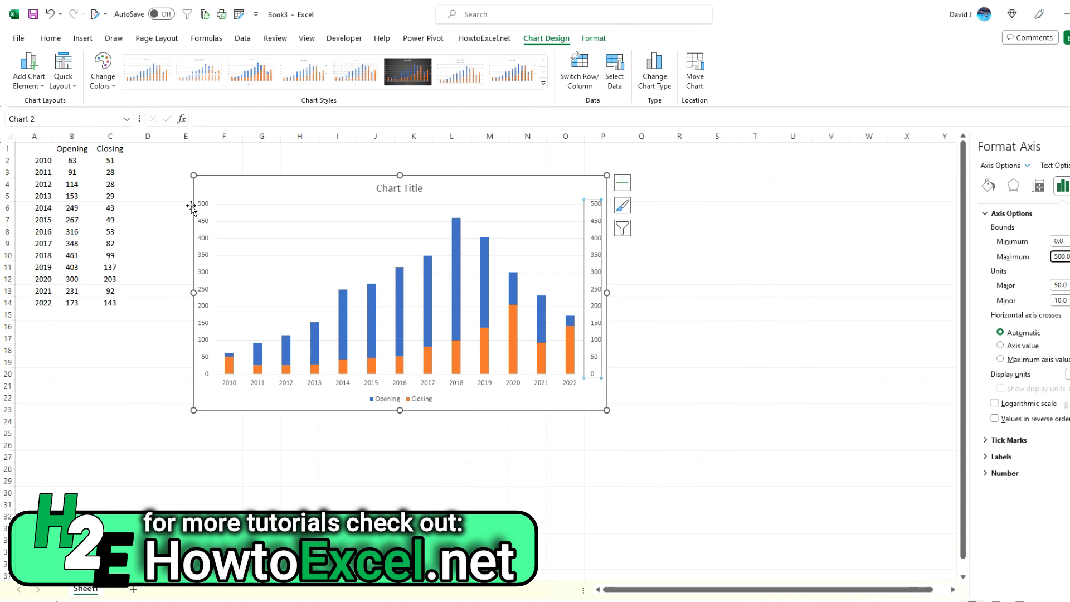
mouse_move(499, 209)
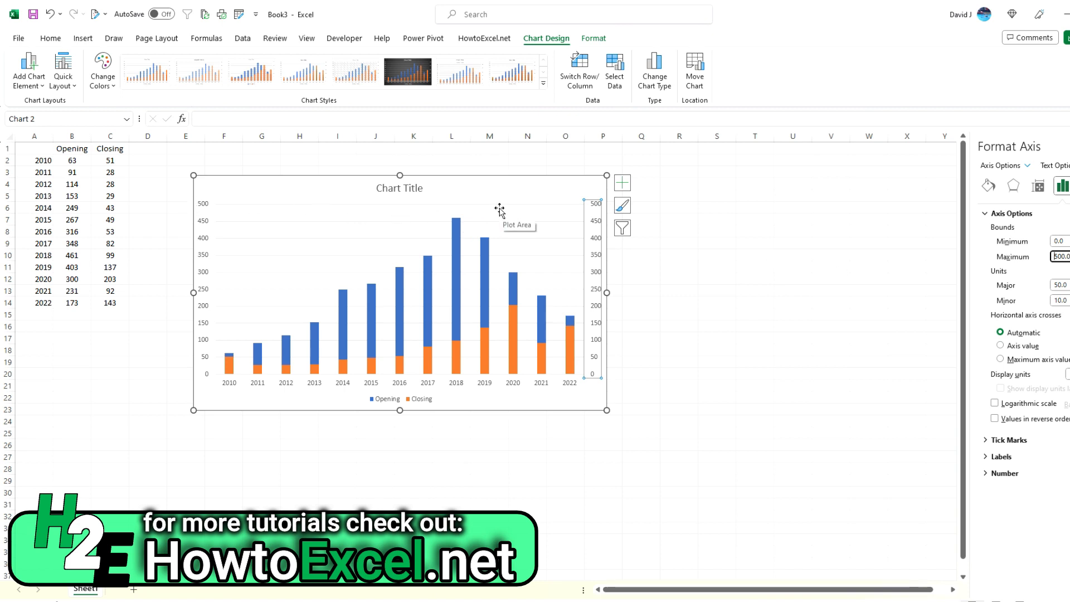
mouse_move(558, 184)
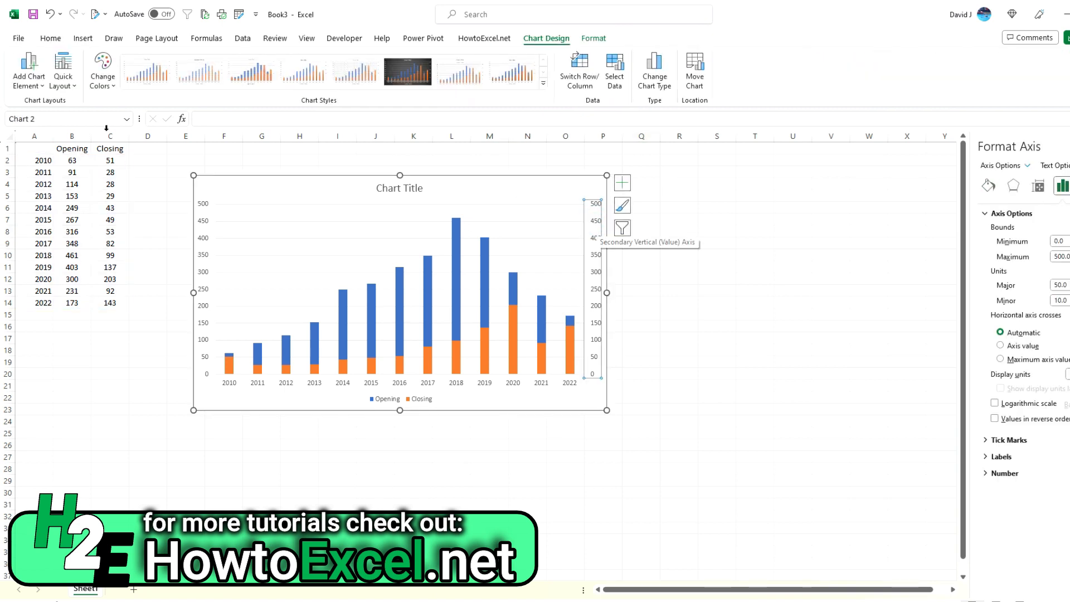
Delete the secondary axis and adjust series gap widths so narrow Closing bars nest inside Opening bars.
left_click(50, 38)
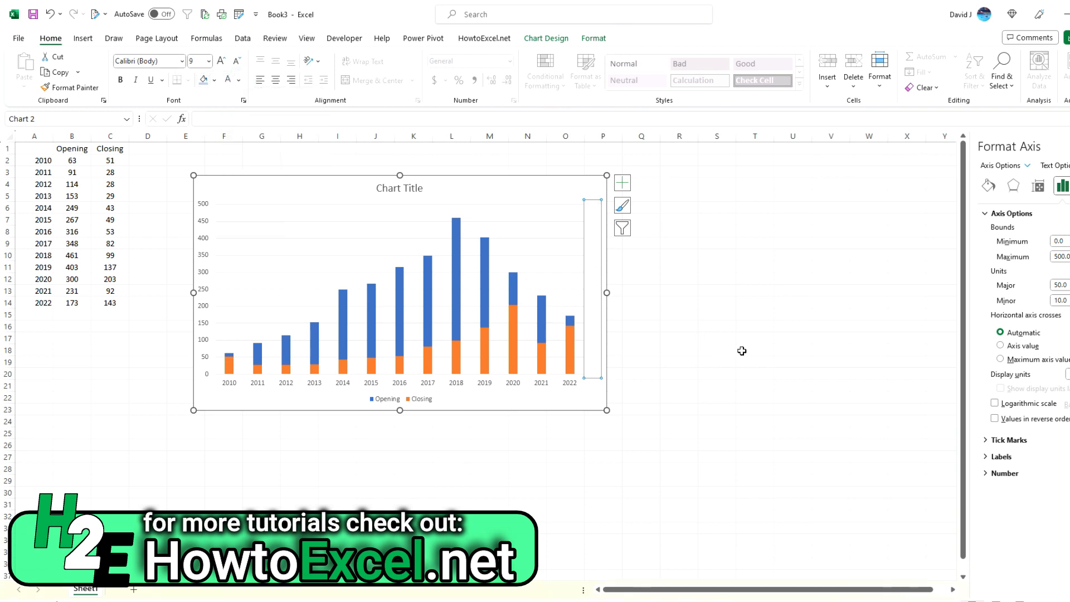
left_click(754, 350)
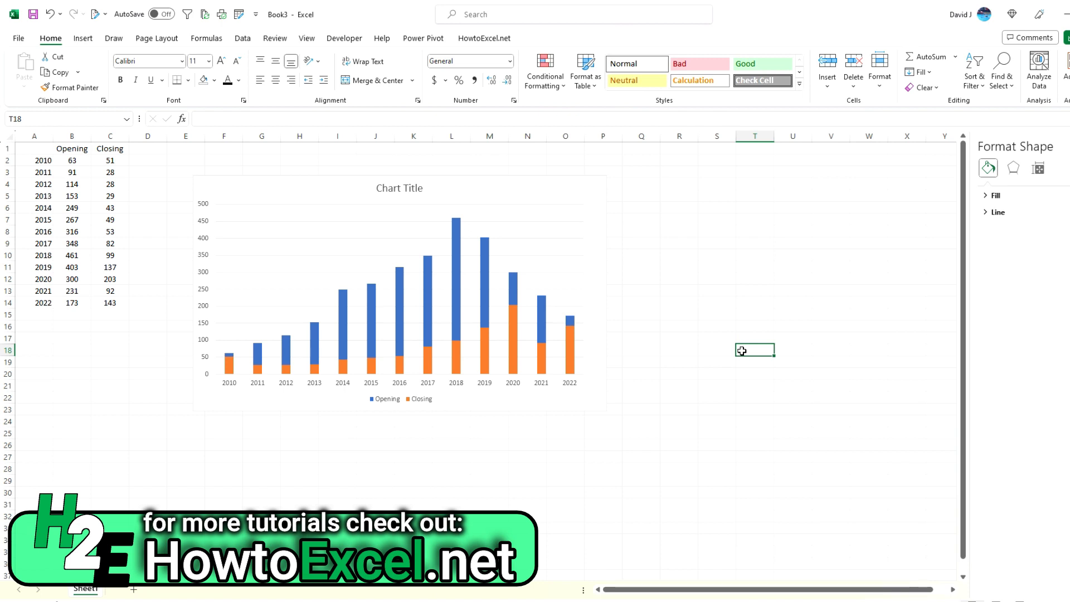
mouse_move(490, 364)
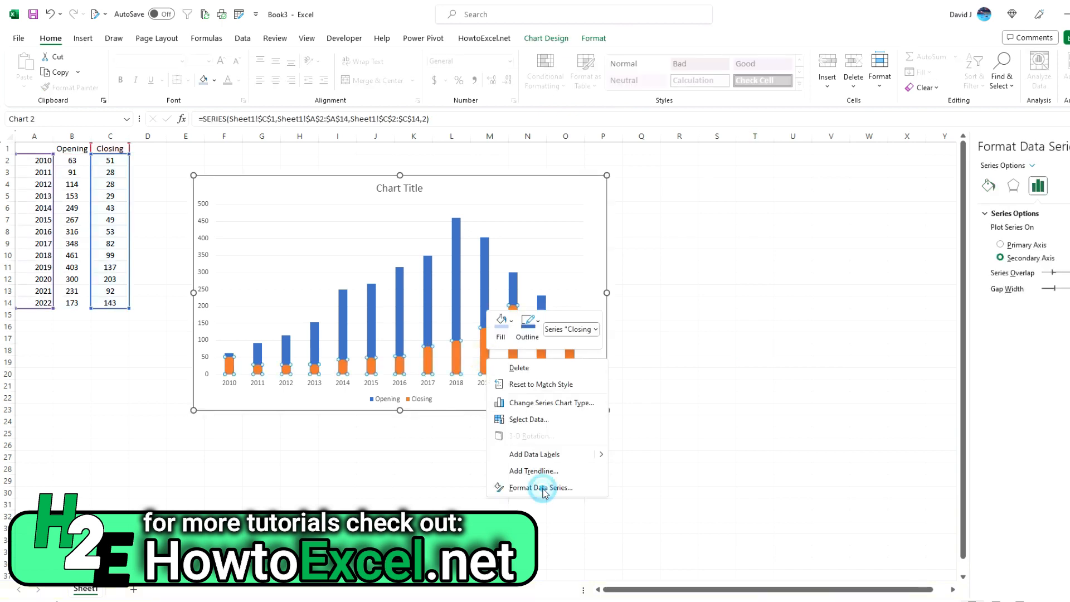
left_click(540, 487)
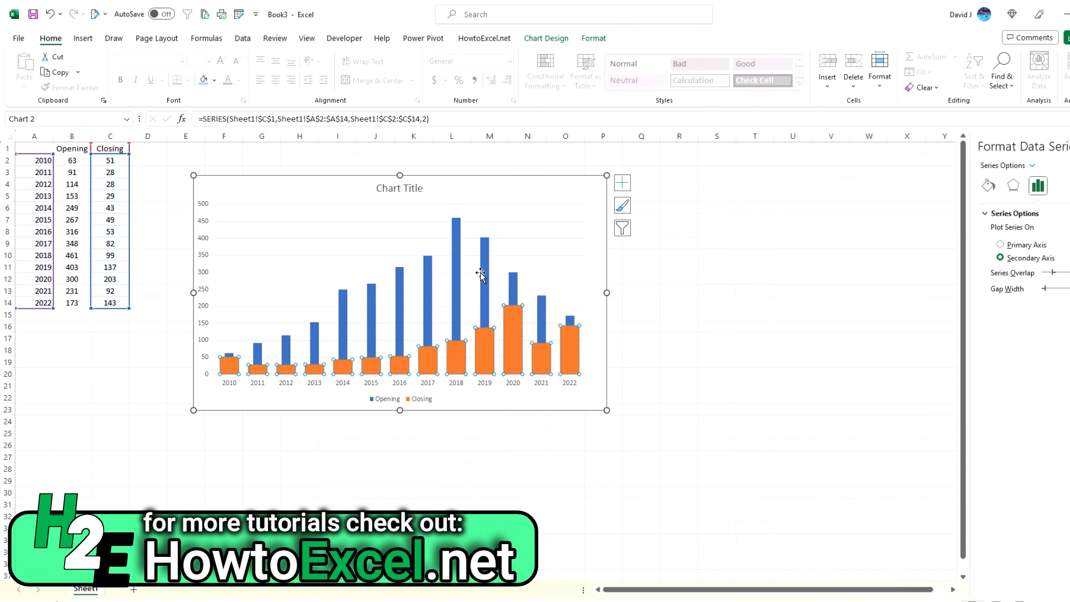
left_click(999, 244)
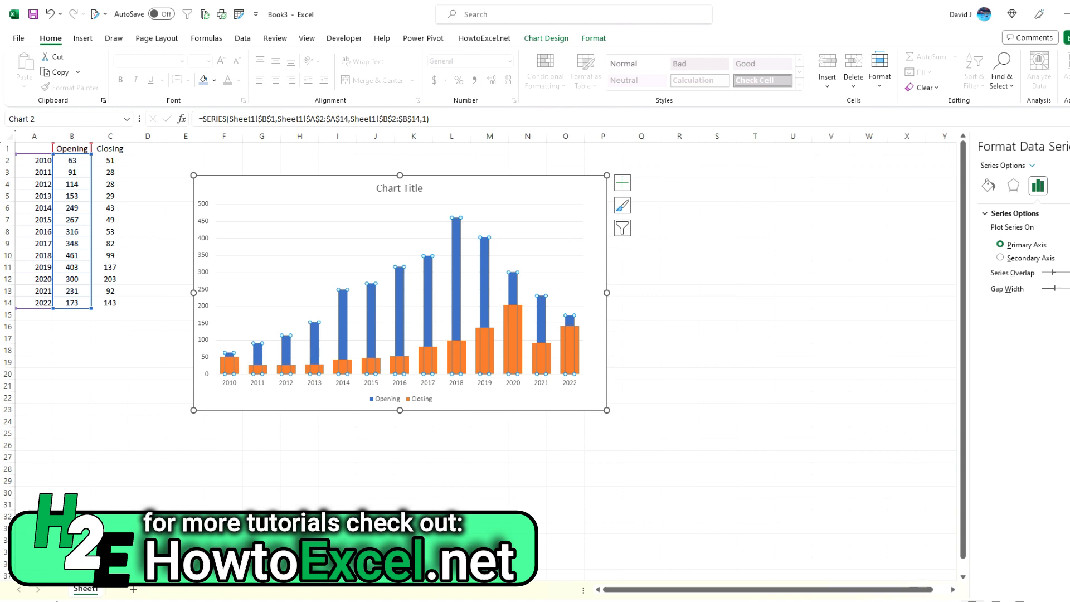
left_click(717, 289)
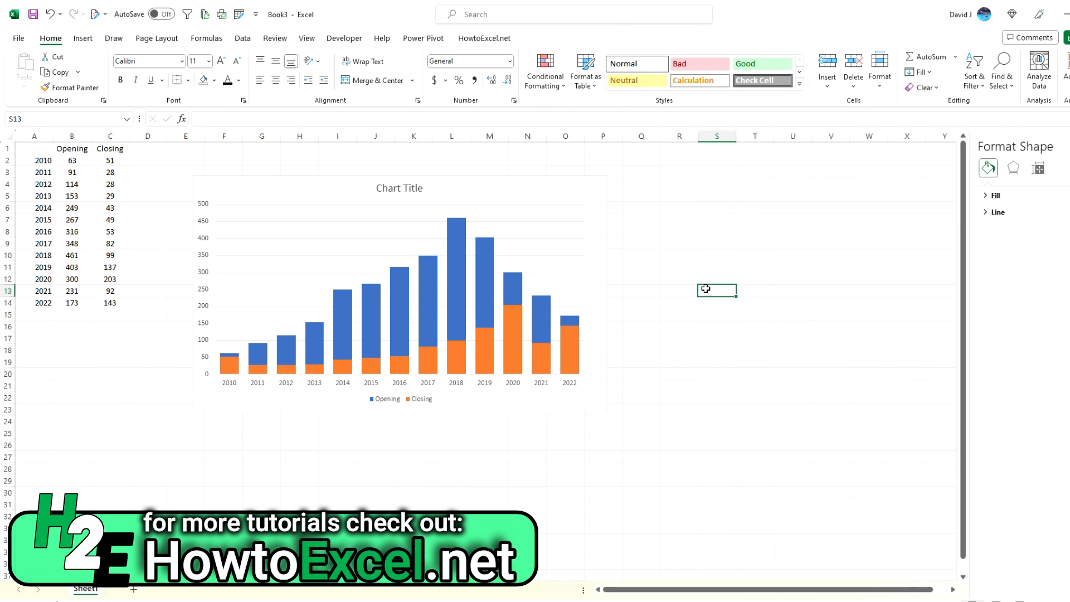
left_click(399, 292)
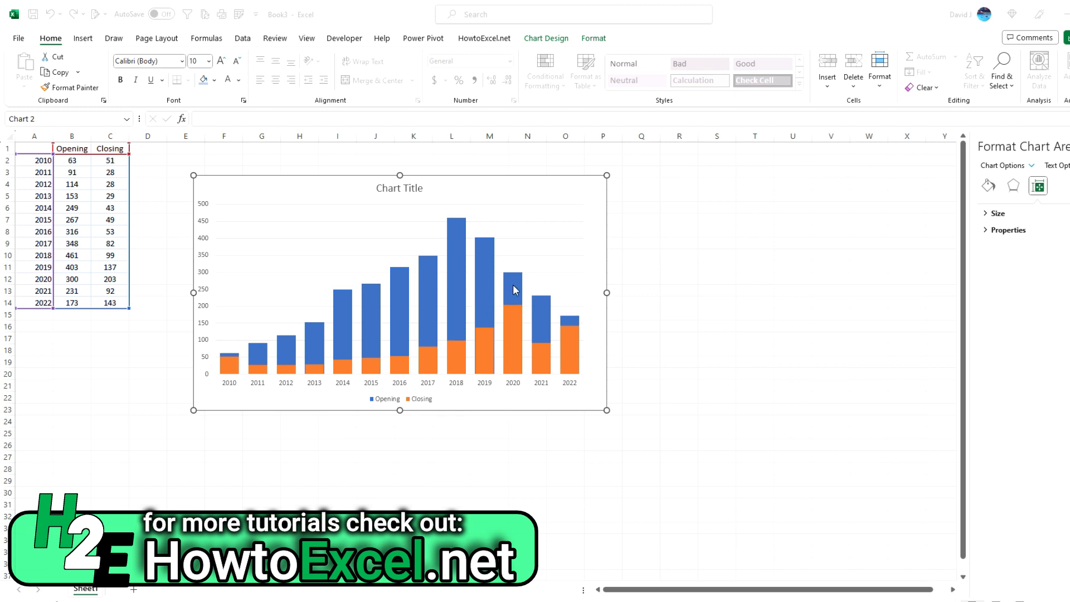
left_click(513, 286)
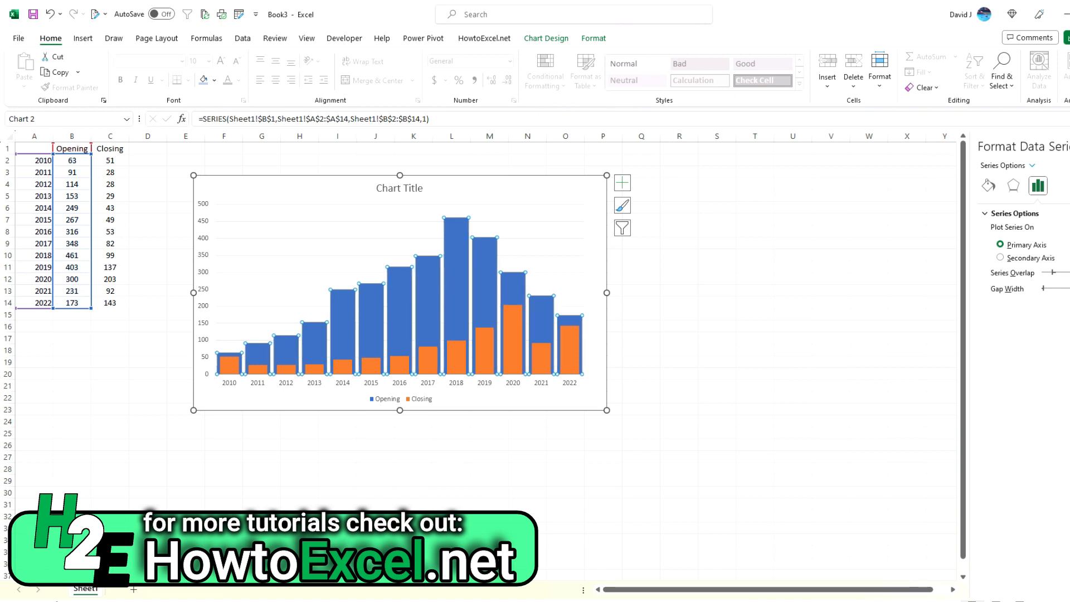
left_click(754, 397)
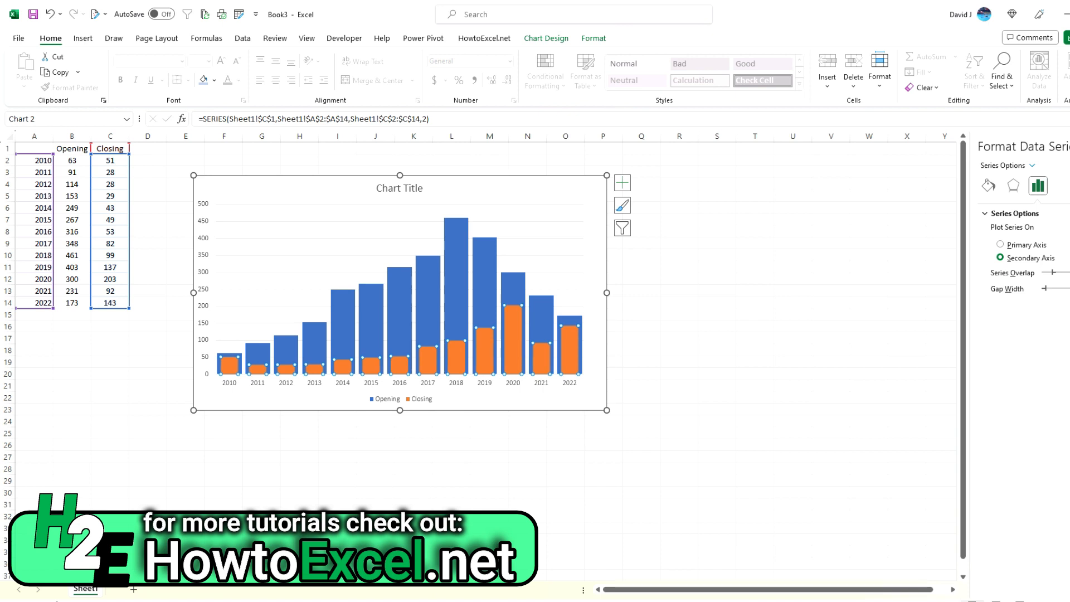
left_click(679, 337)
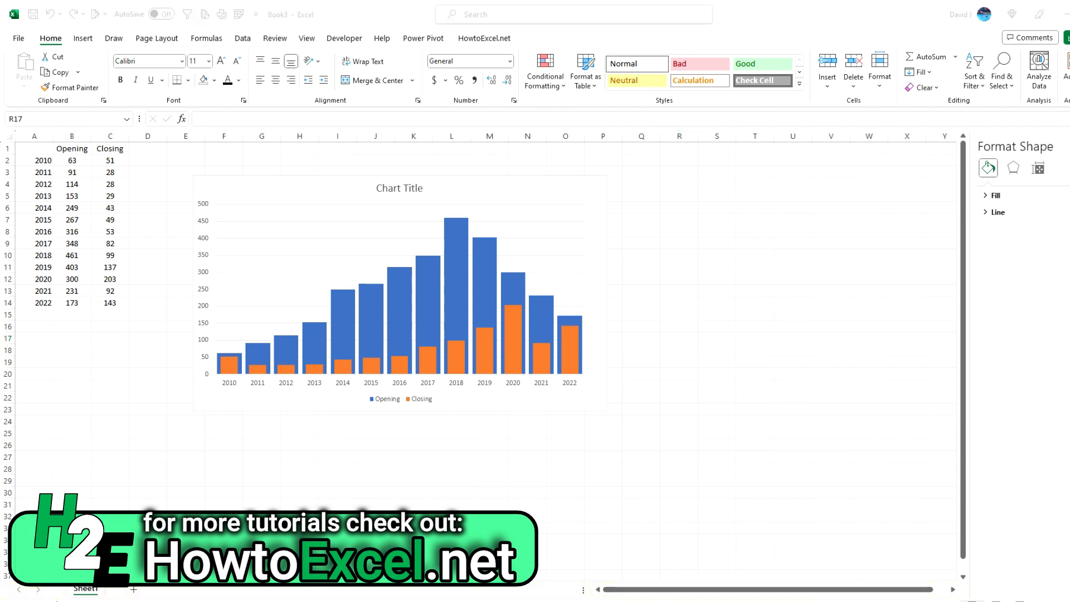
mouse_move(507, 327)
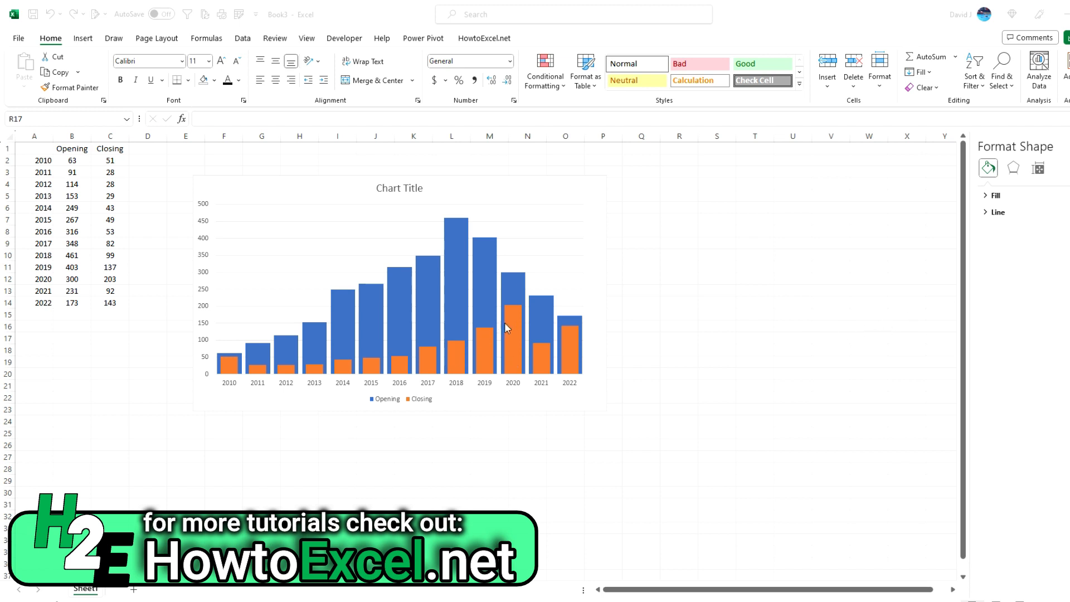
mouse_move(510, 324)
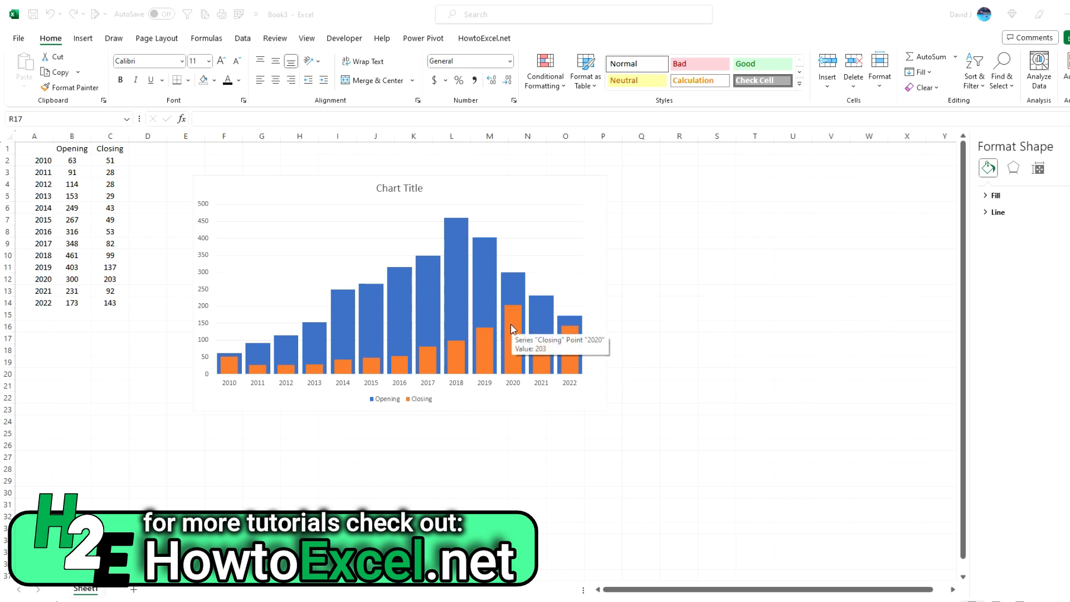
Fill the Closing bars with a custom green using exact RGB values, starting with 10.
right_click(512, 327)
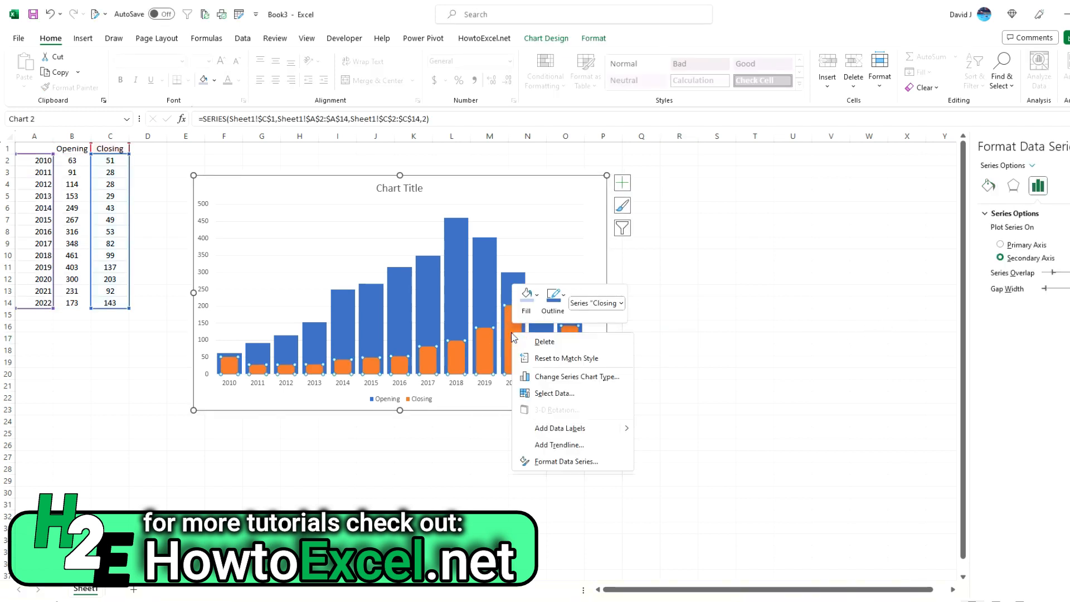
mouse_move(513, 323)
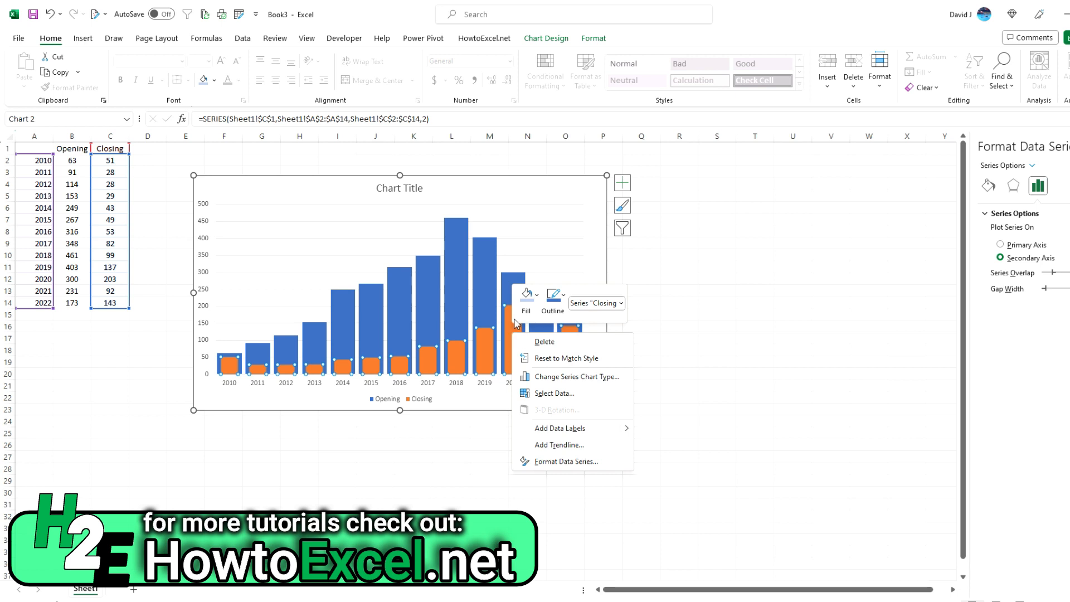
left_click(526, 295)
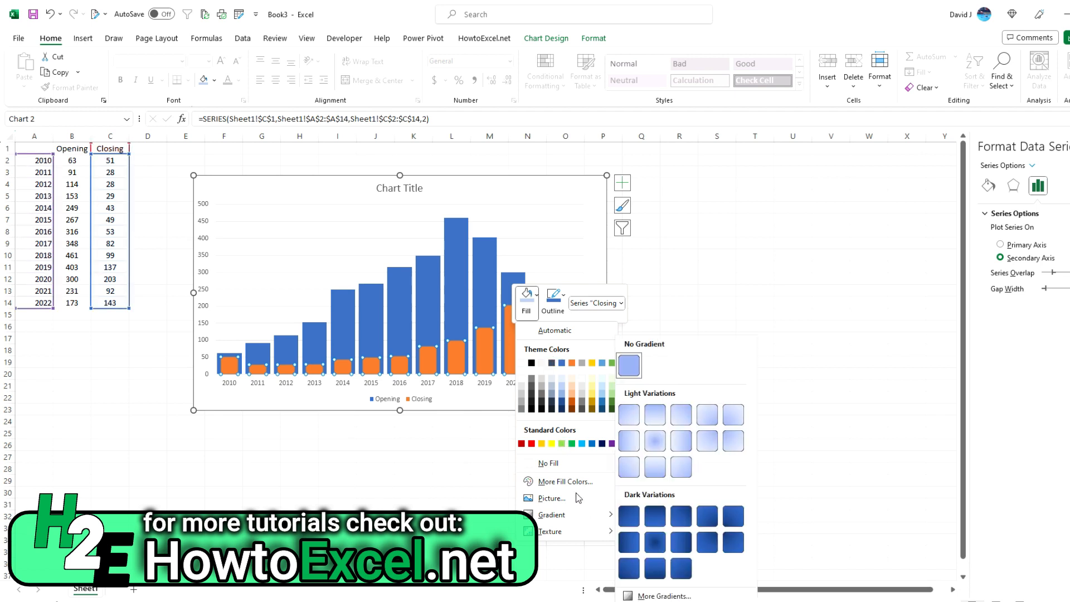
left_click(559, 481)
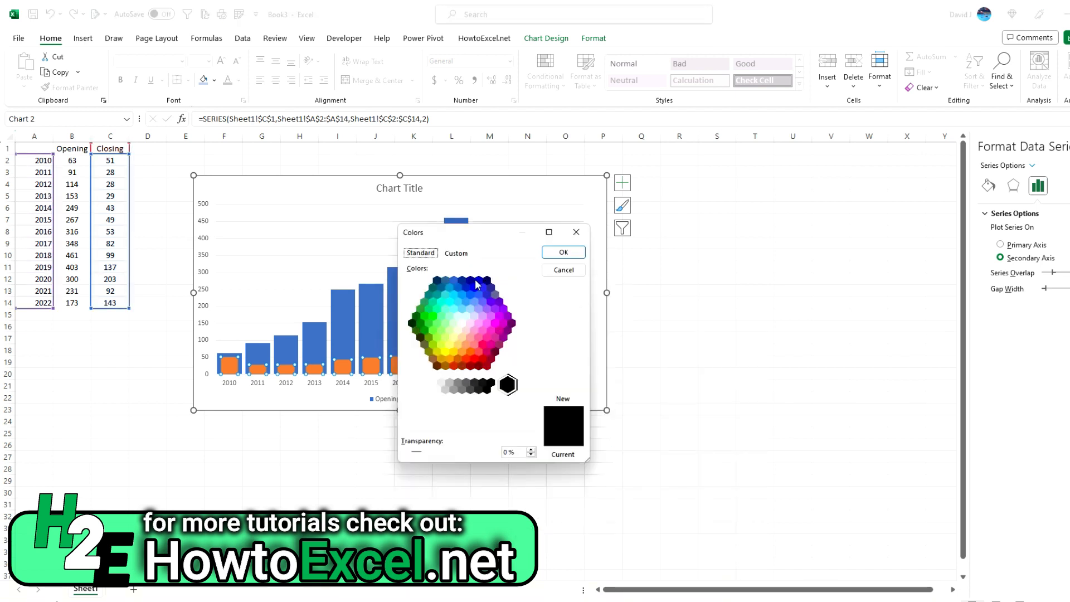
left_click(455, 253)
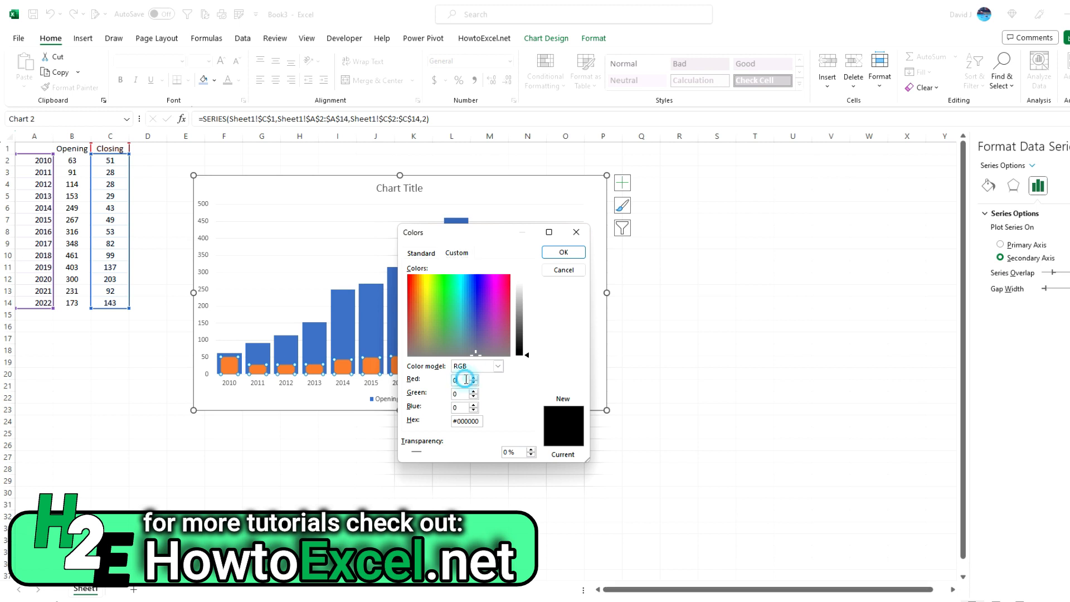
type("10")
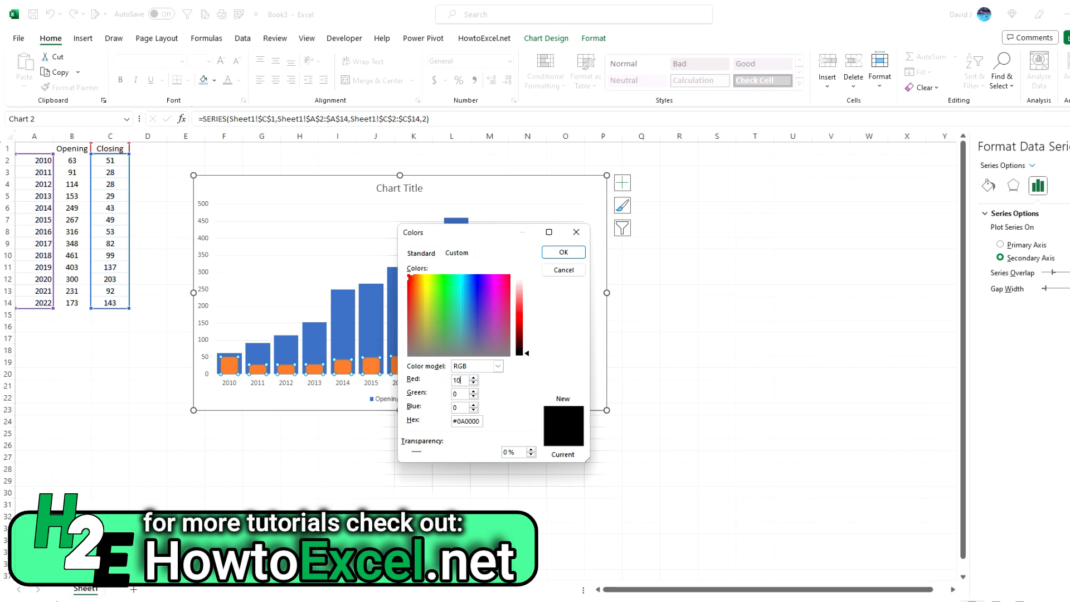
left_click(431, 286)
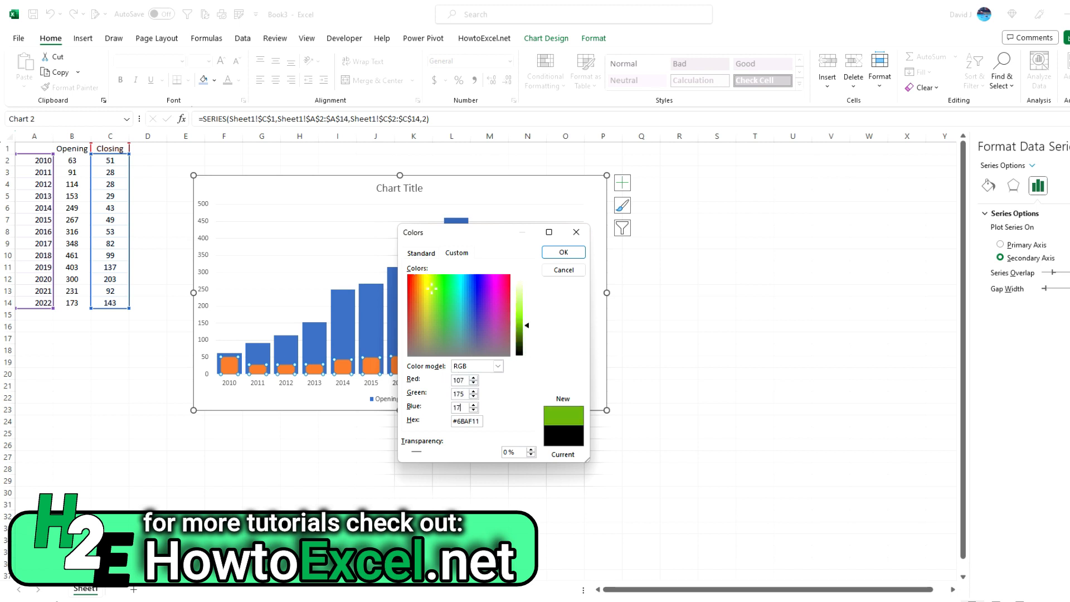
left_click(562, 252)
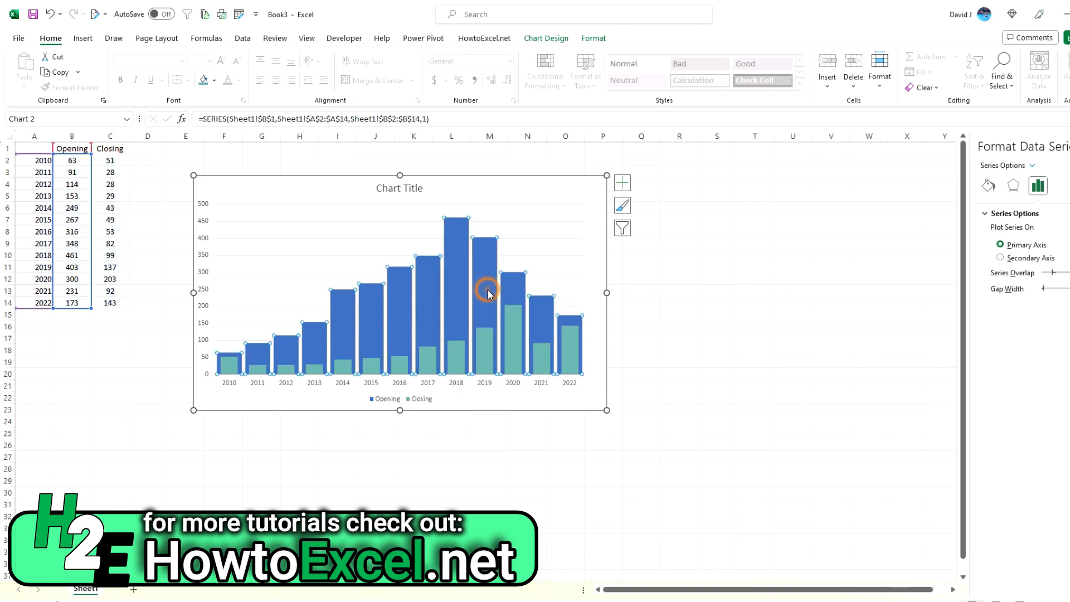
Fill the Opening bars with custom RGB 93,121,141 (#5D798D).
left_click(503, 256)
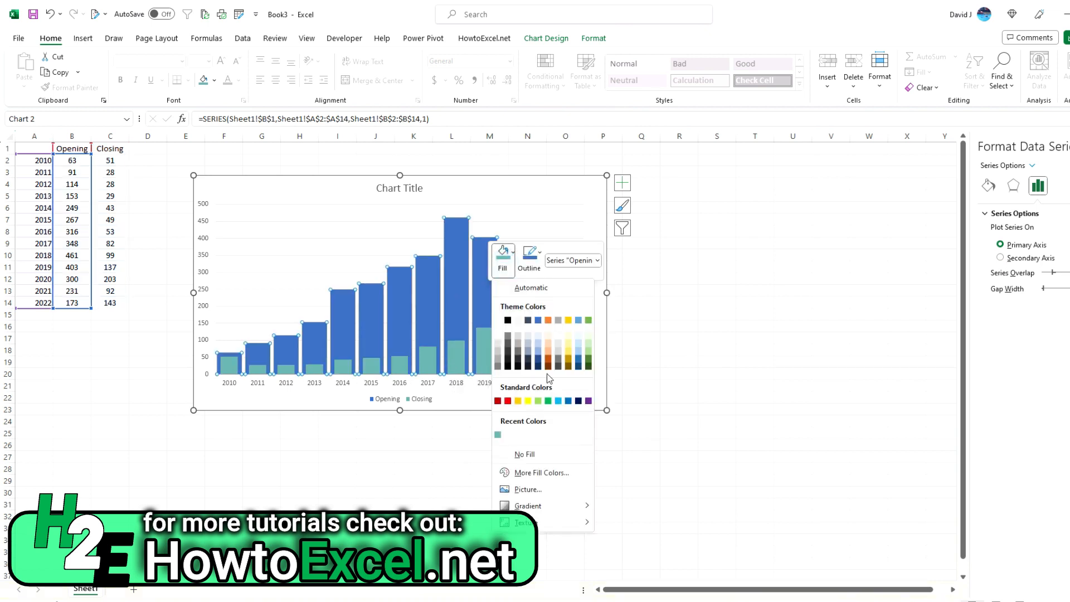
left_click(545, 471)
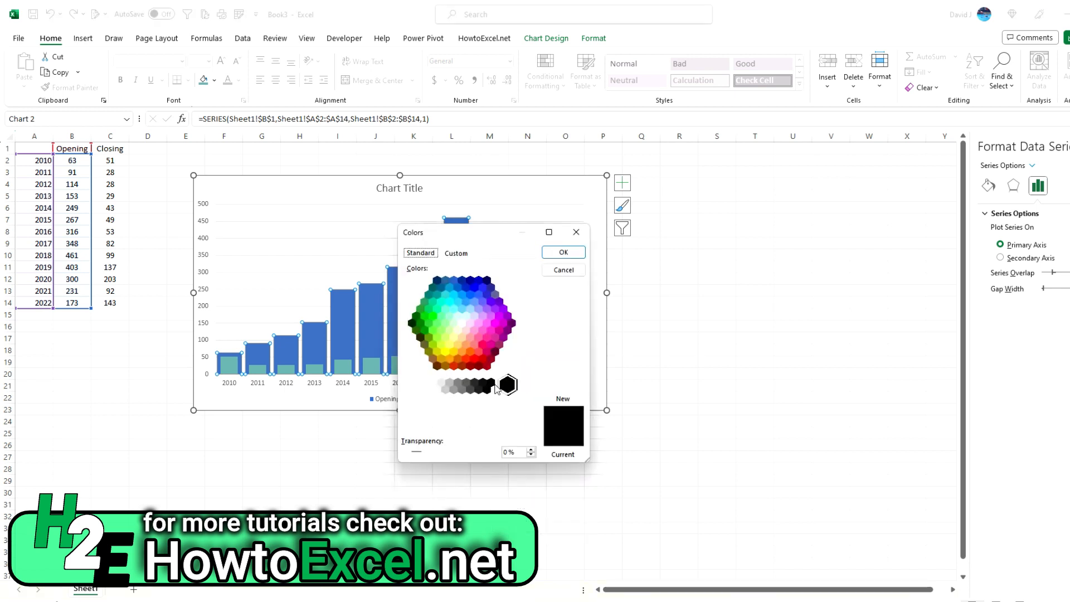
left_click(455, 253)
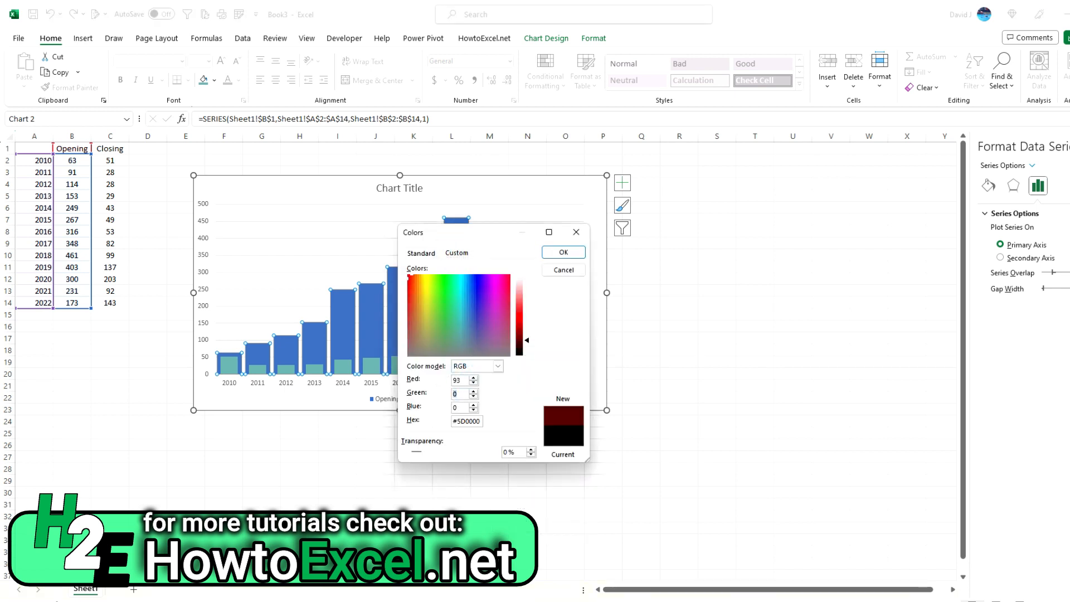
left_click(465, 338)
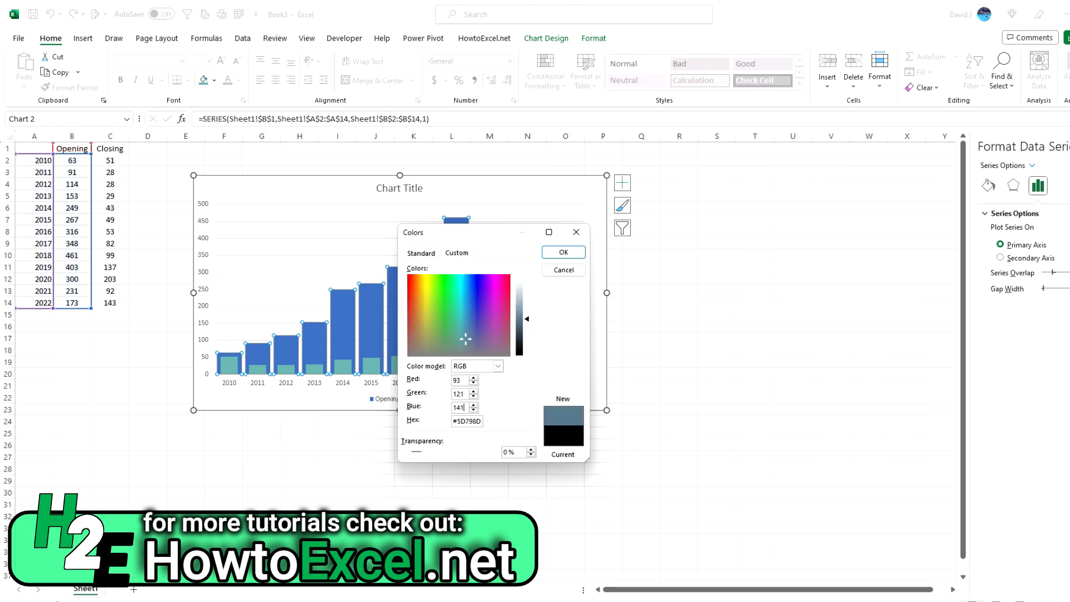
left_click(563, 252)
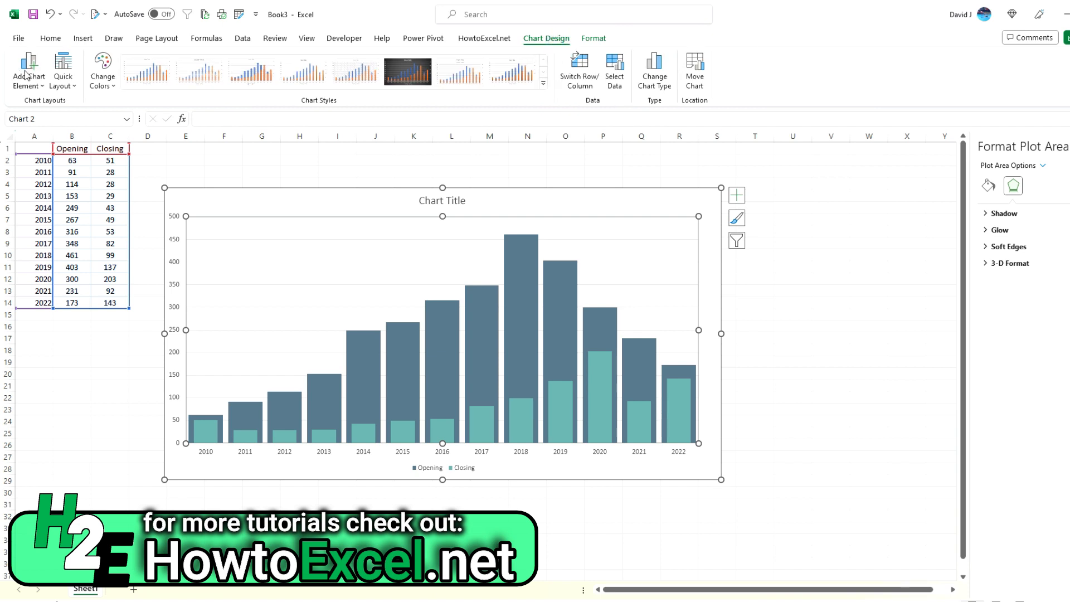
left_click(27, 70)
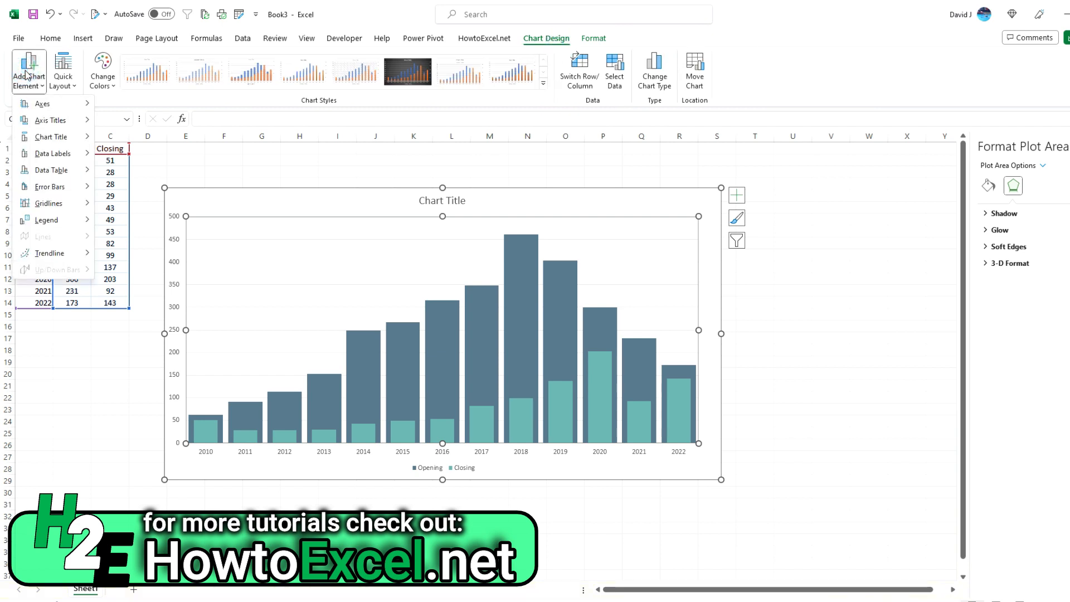
mouse_move(73, 211)
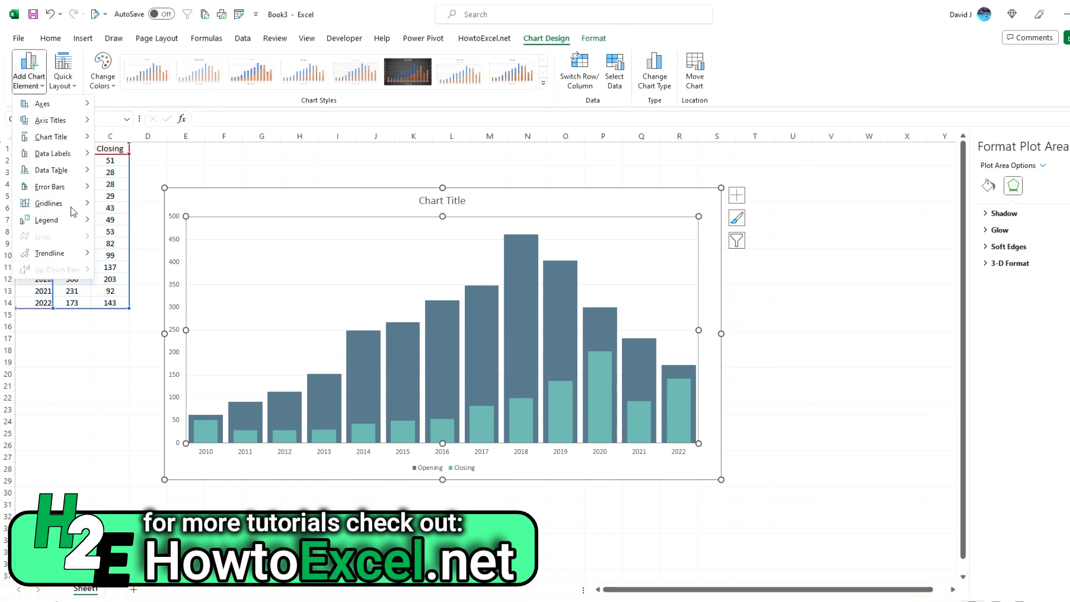
left_click(48, 203)
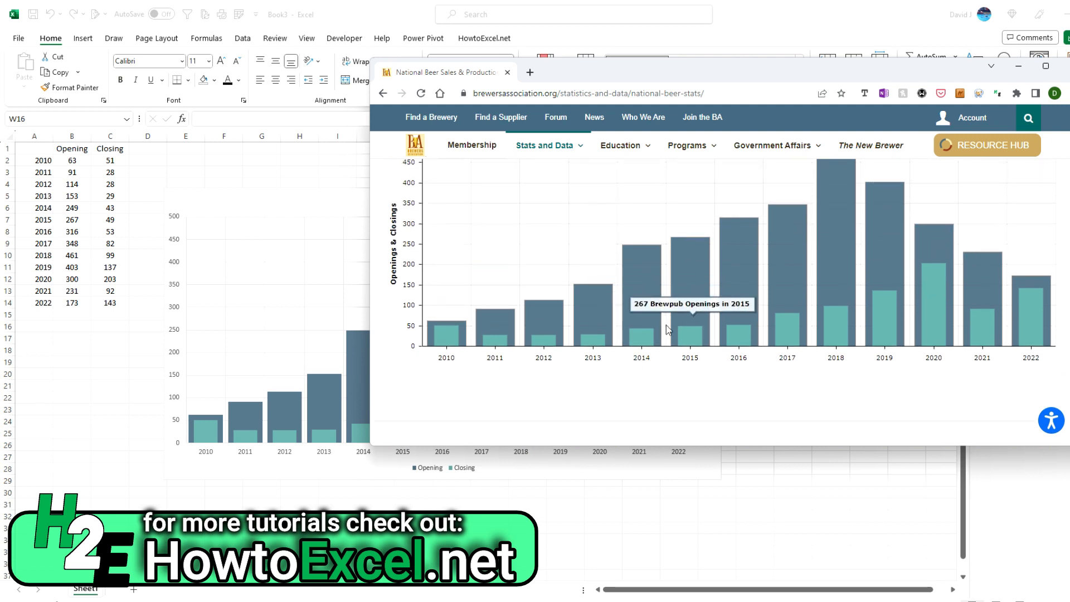
mouse_move(707, 251)
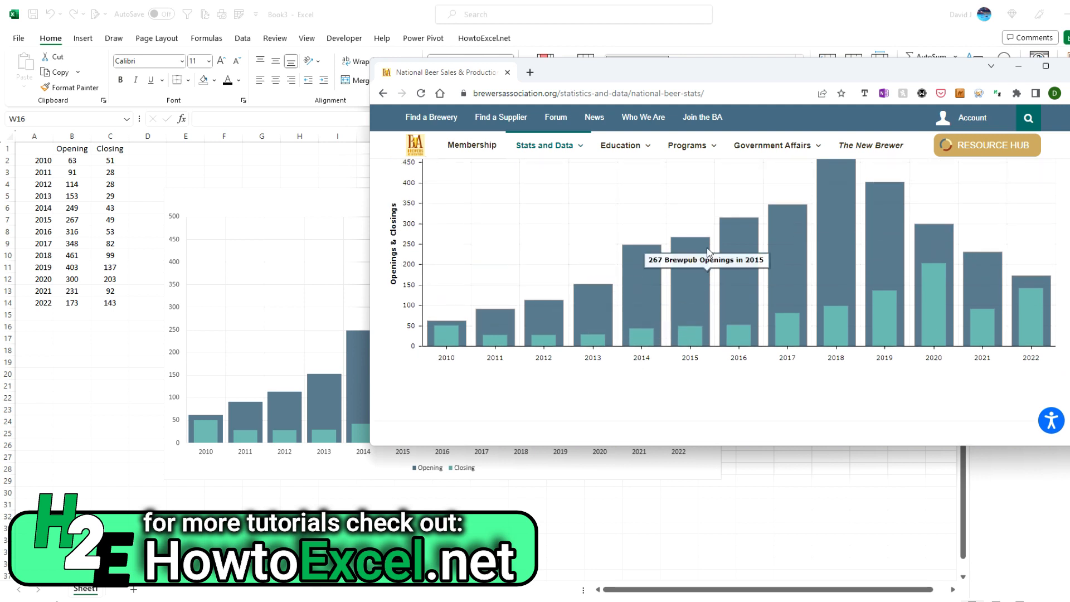
mouse_move(657, 201)
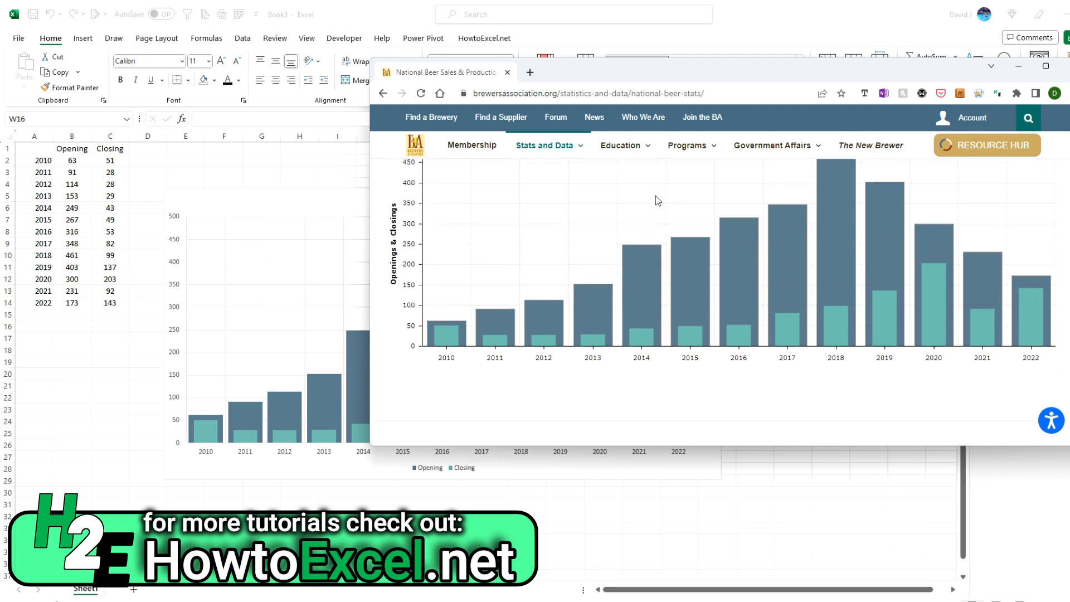
mouse_move(460, 294)
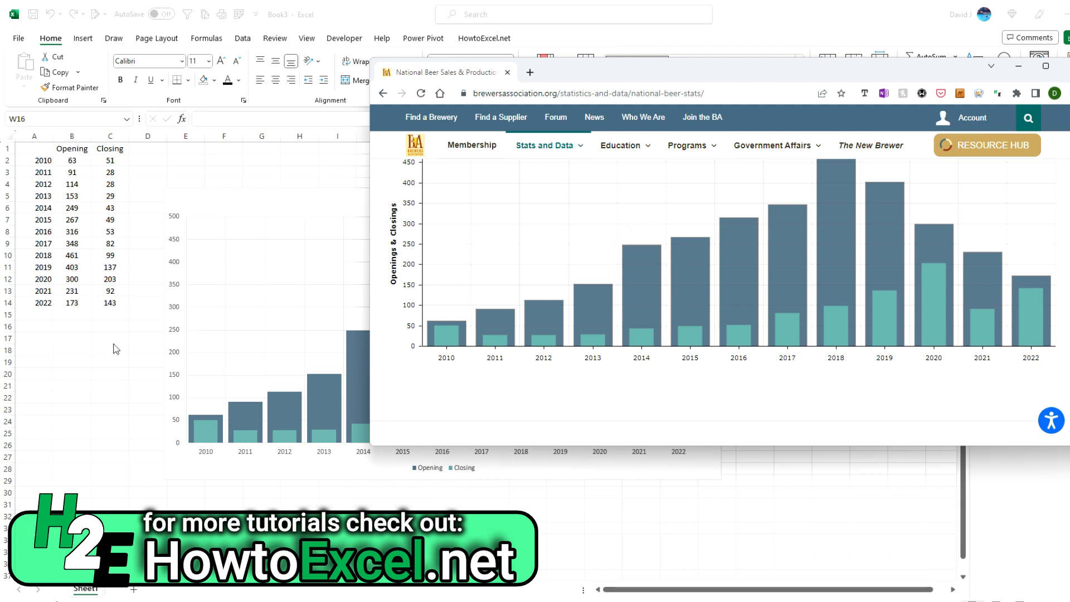
Leave the Chrome reference chart and return to the Excel workbook.
left_click(507, 72)
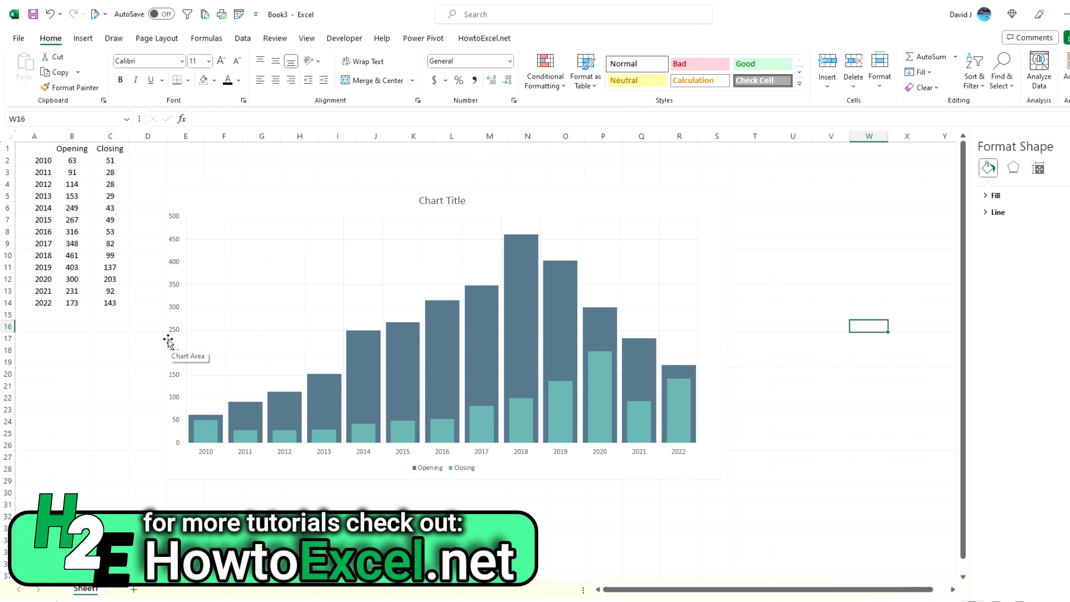
mouse_move(533, 287)
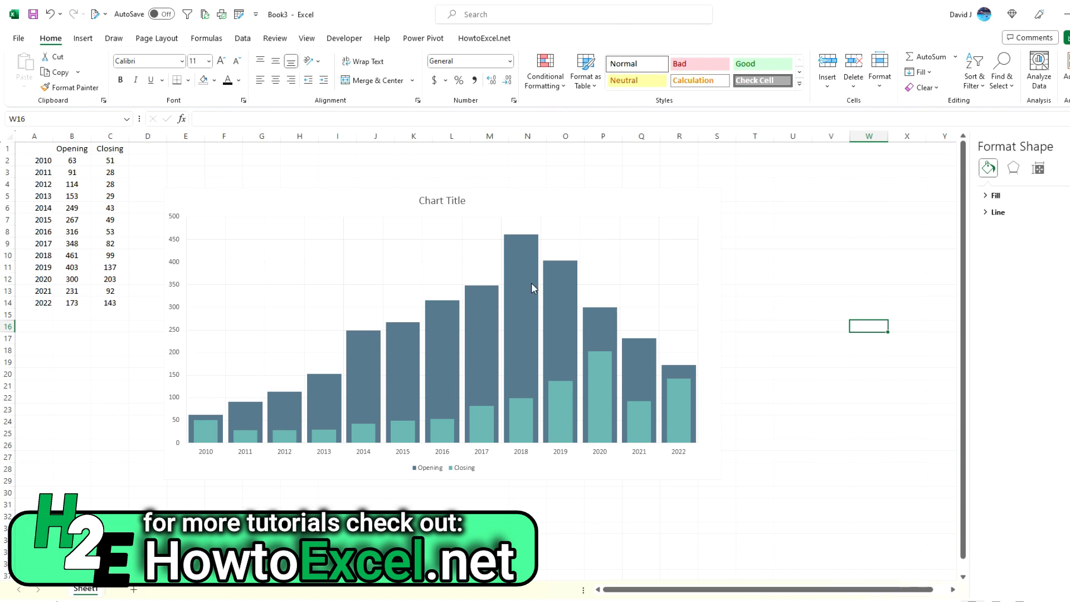
Select the Opening series to show its axis, overlap and gap width options.
left_click(520, 273)
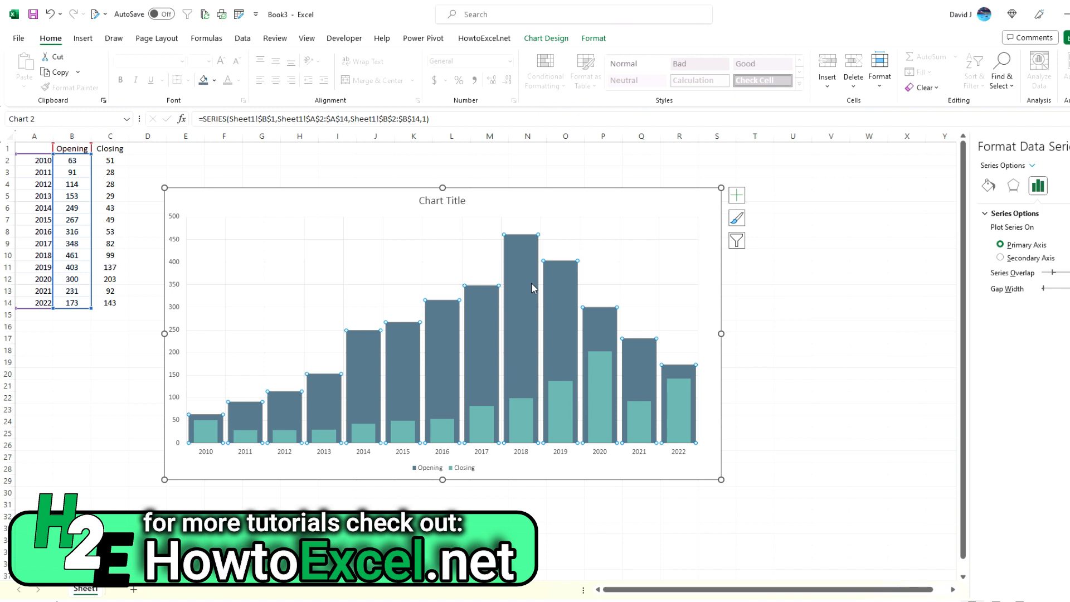
mouse_move(607, 422)
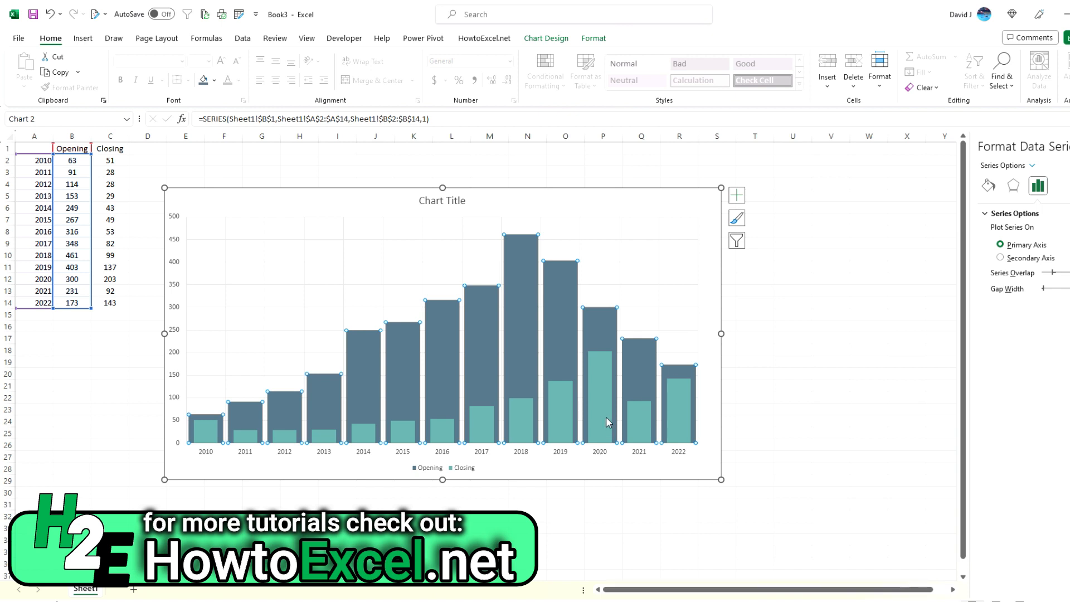
mouse_move(647, 474)
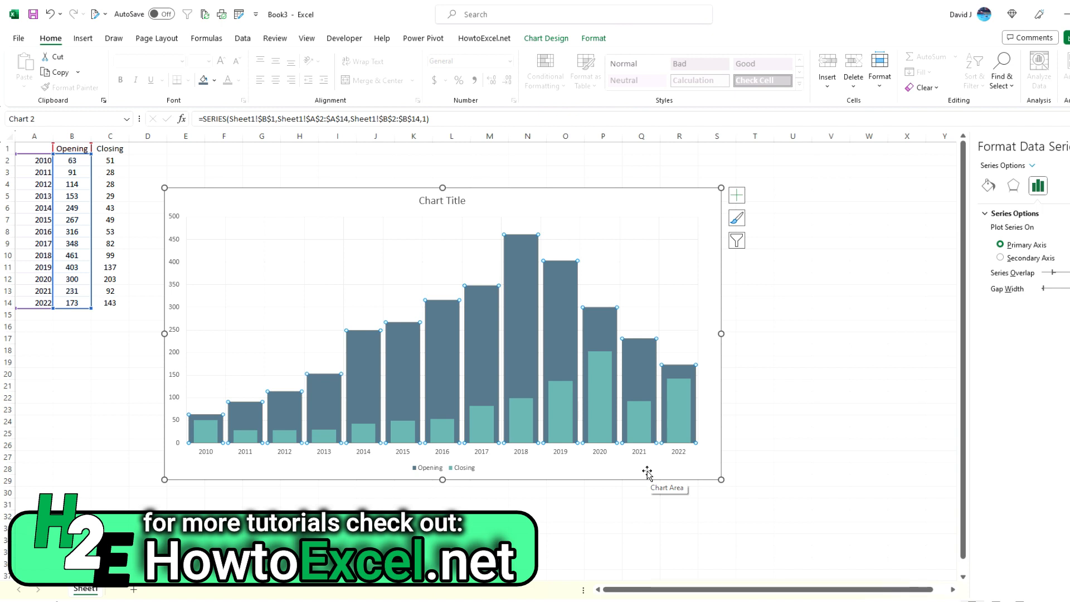
mouse_move(198, 234)
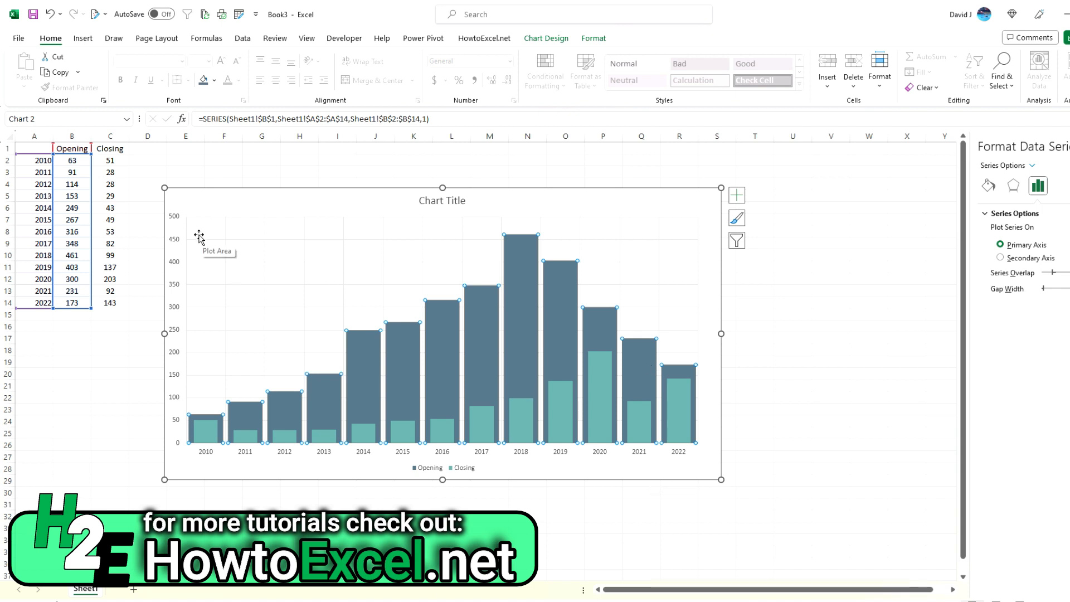
mouse_move(580, 310)
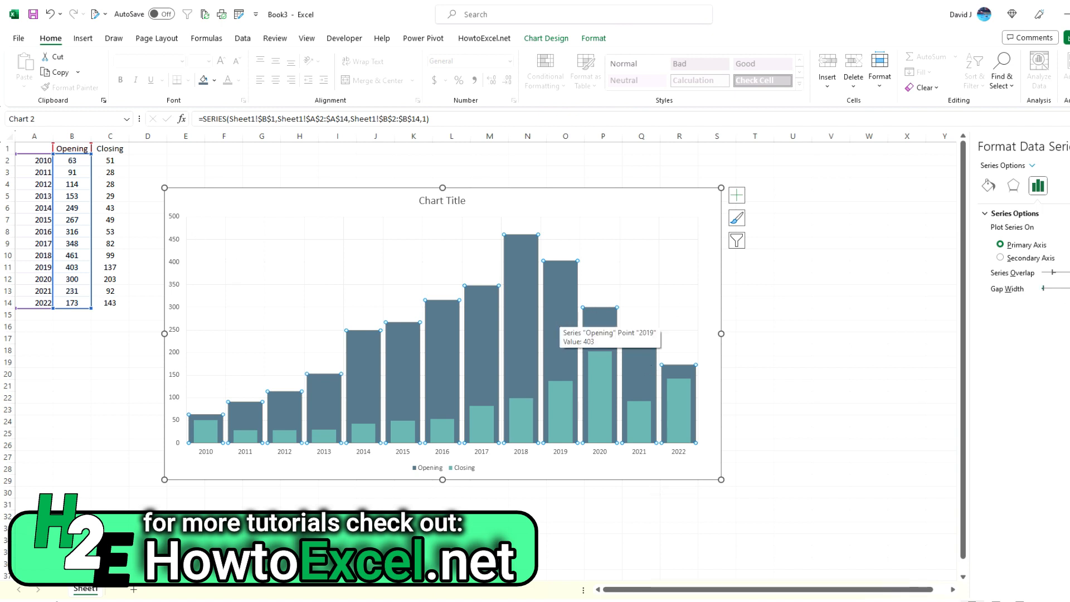
mouse_move(648, 337)
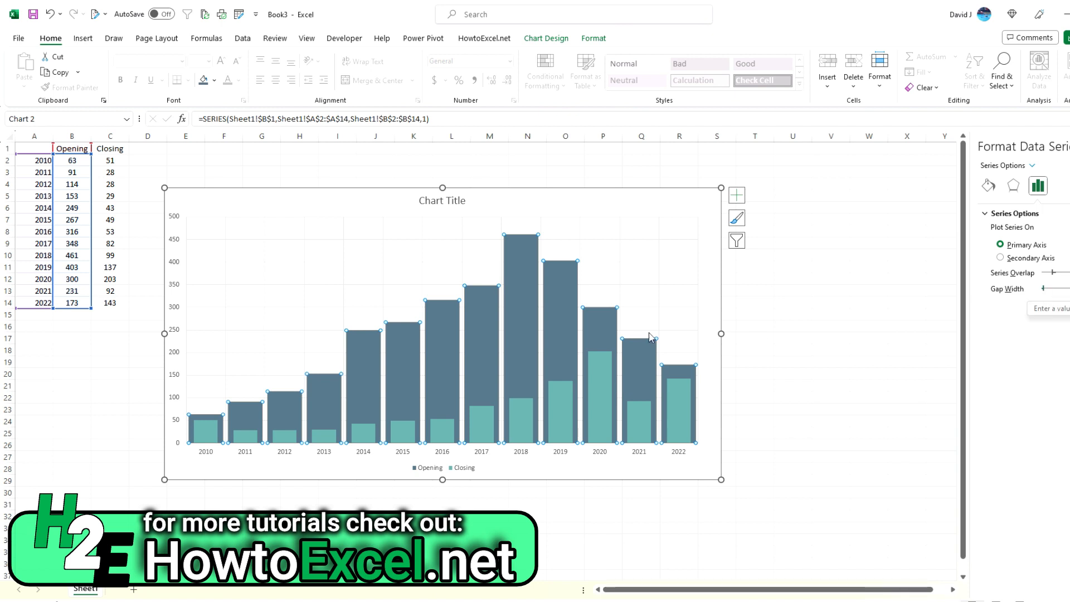
mouse_move(560, 298)
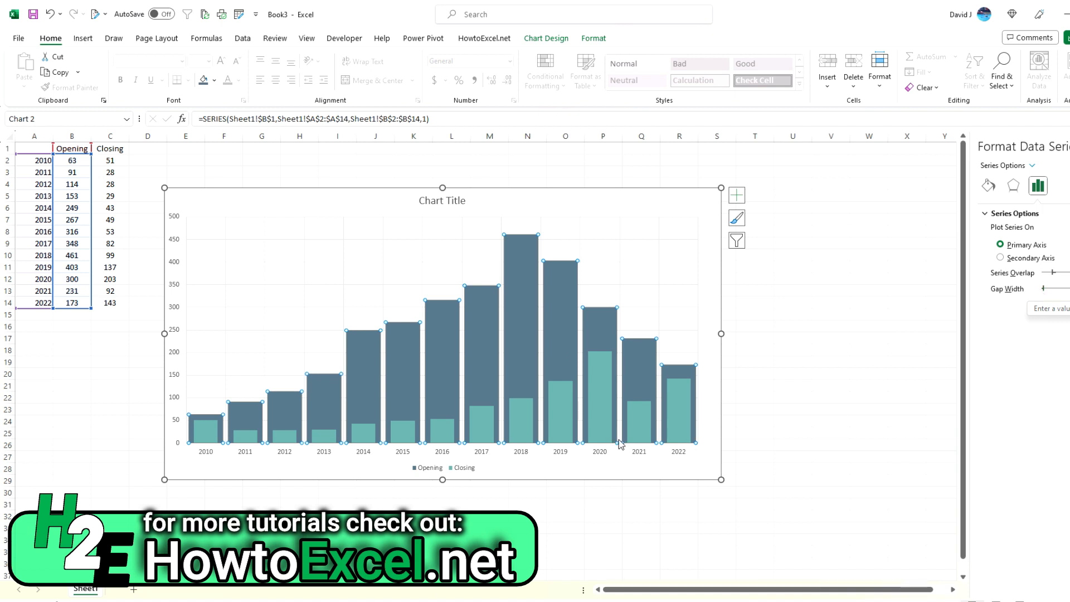
mouse_move(619, 442)
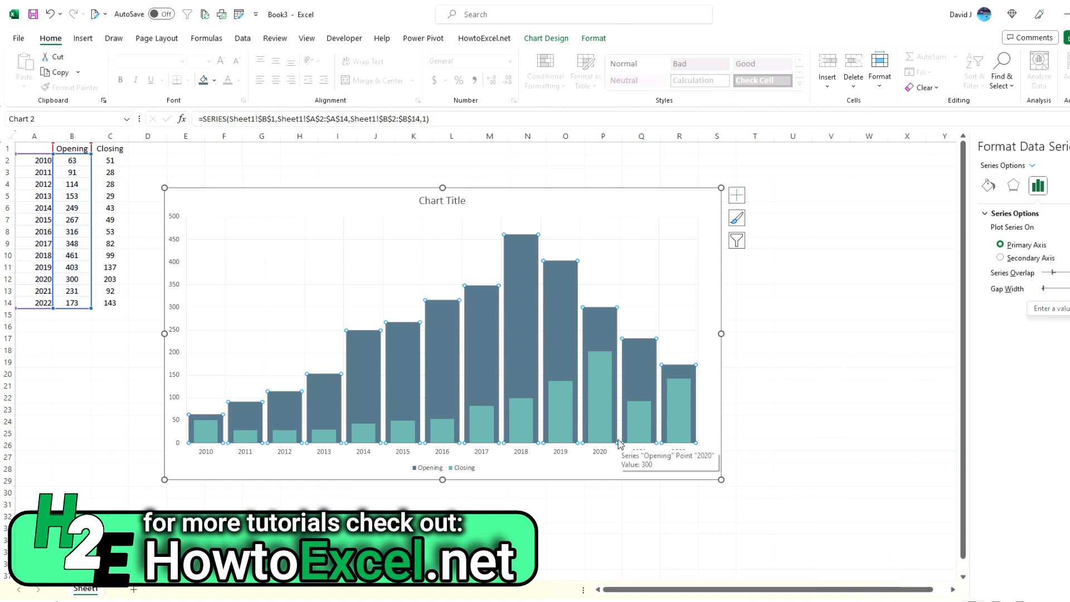
Select the teal Closing series and confirm it plots on the secondary axis.
left_click(999, 257)
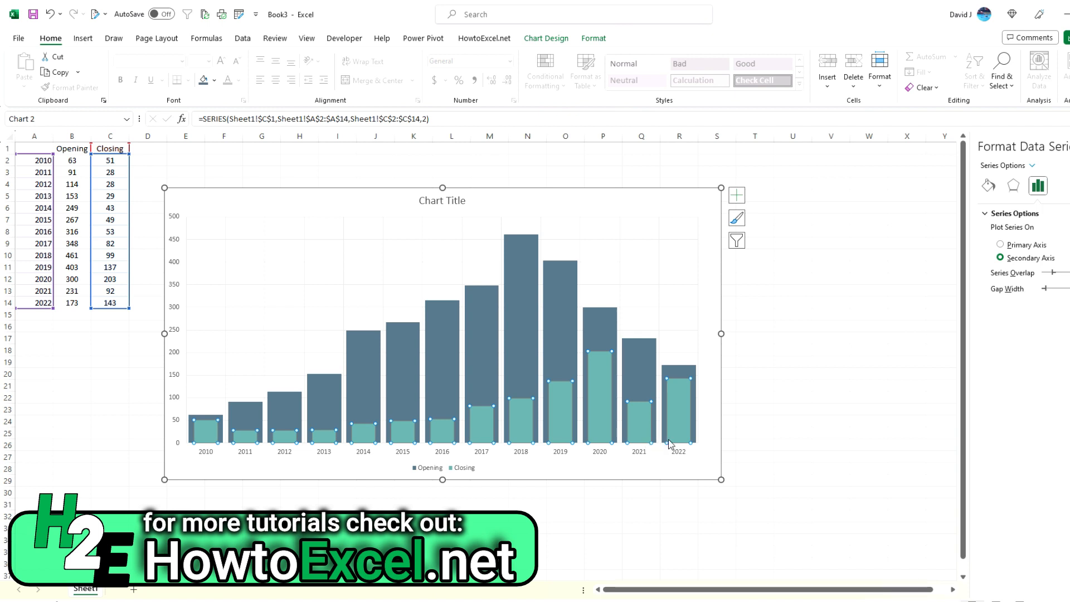
mouse_move(648, 446)
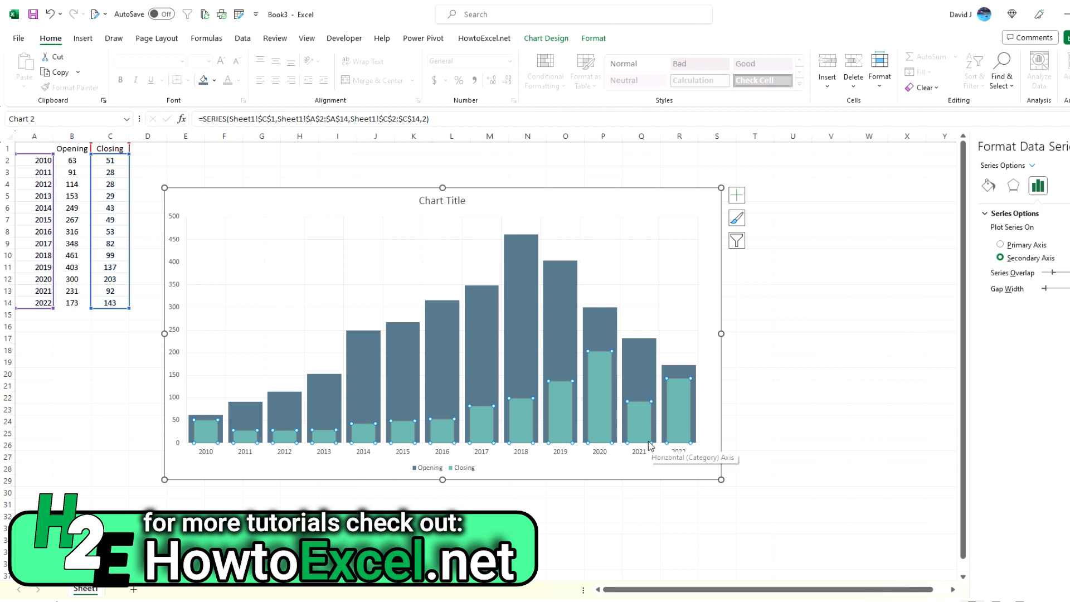
mouse_move(663, 447)
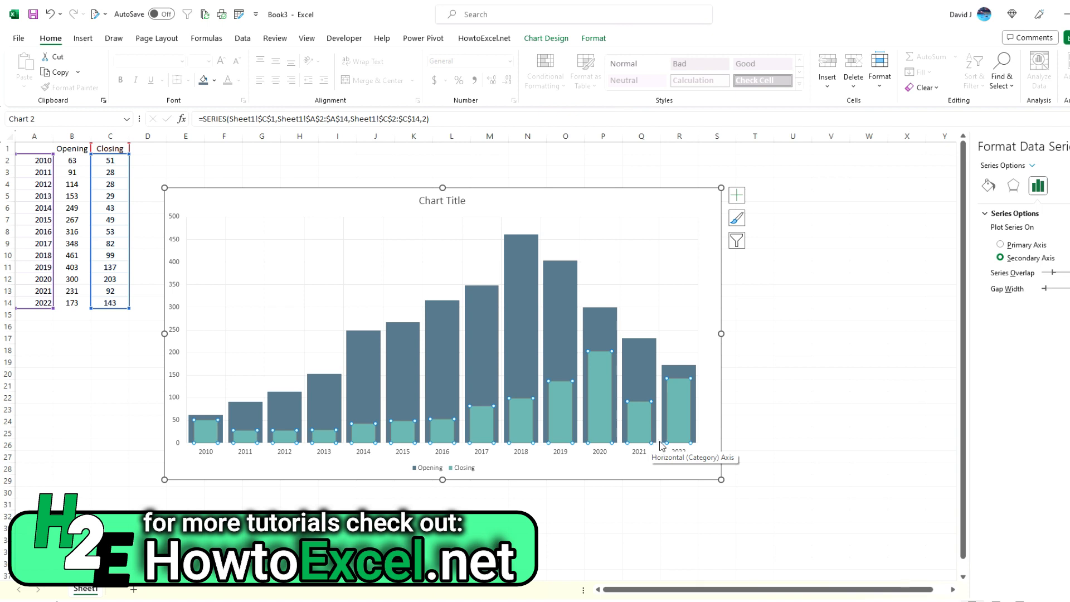
mouse_move(648, 370)
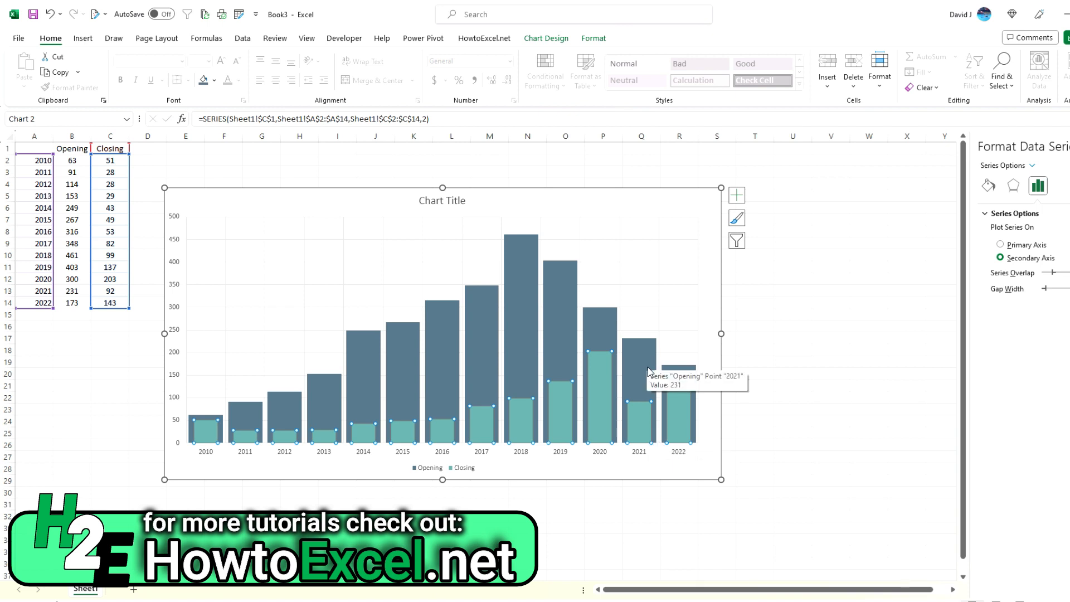